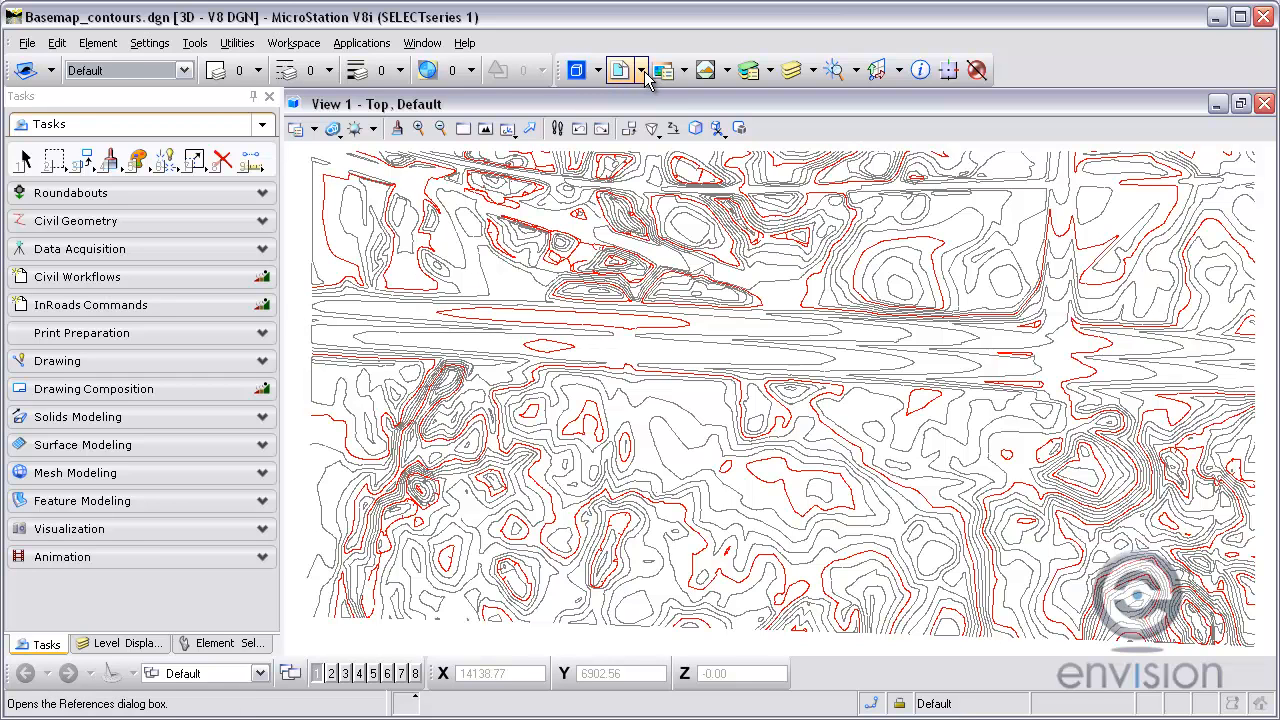
Bring up the References list showing Contours.dwg attached to the base map
click(622, 68)
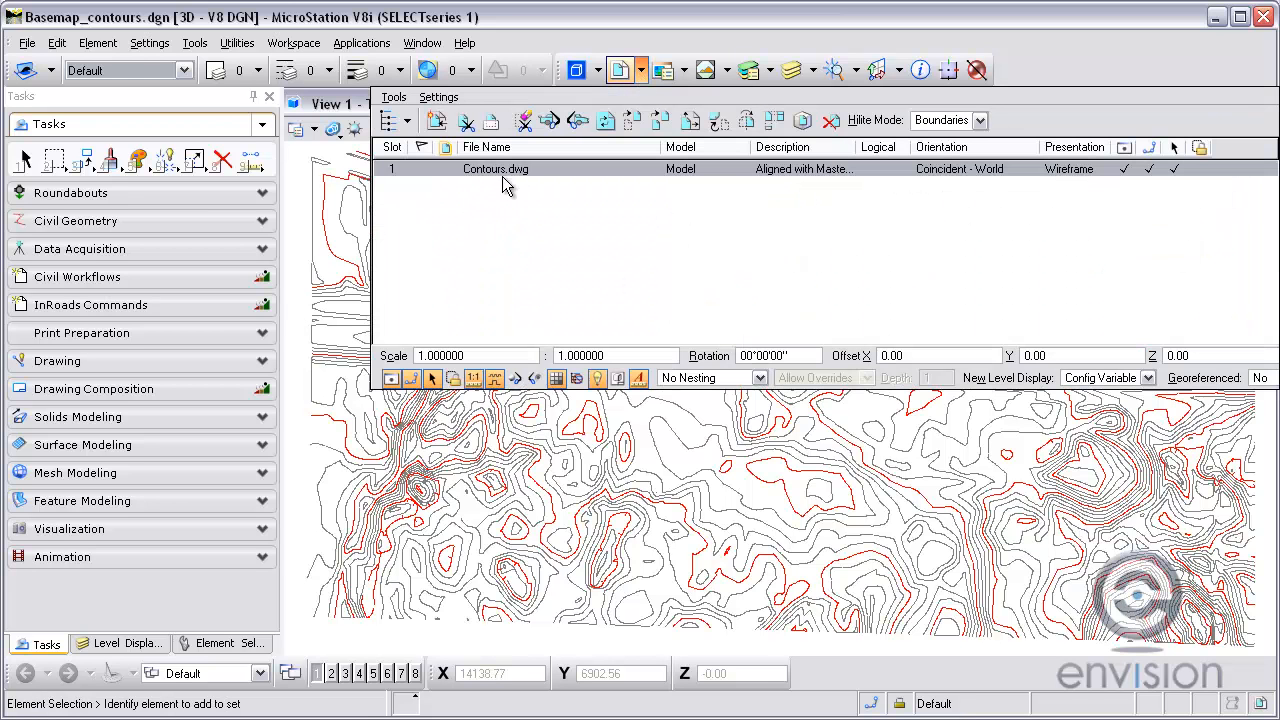
mouse_move(412, 212)
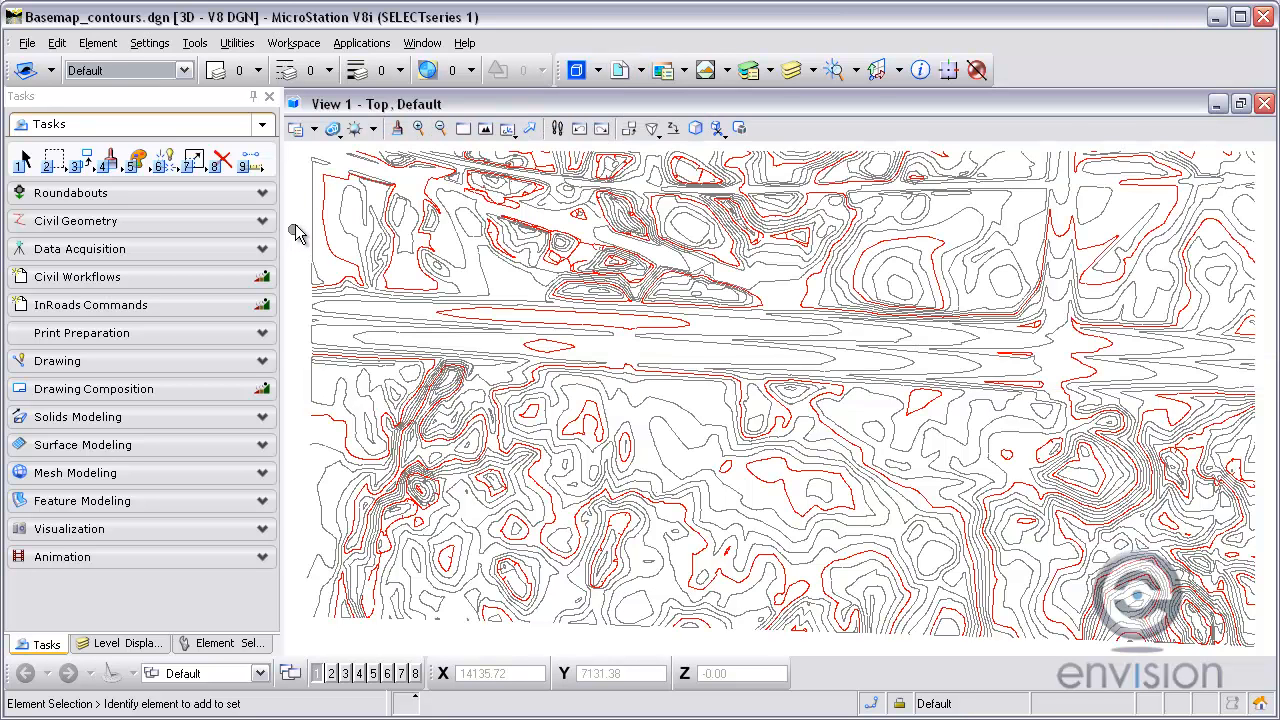
mouse_move(1270, 150)
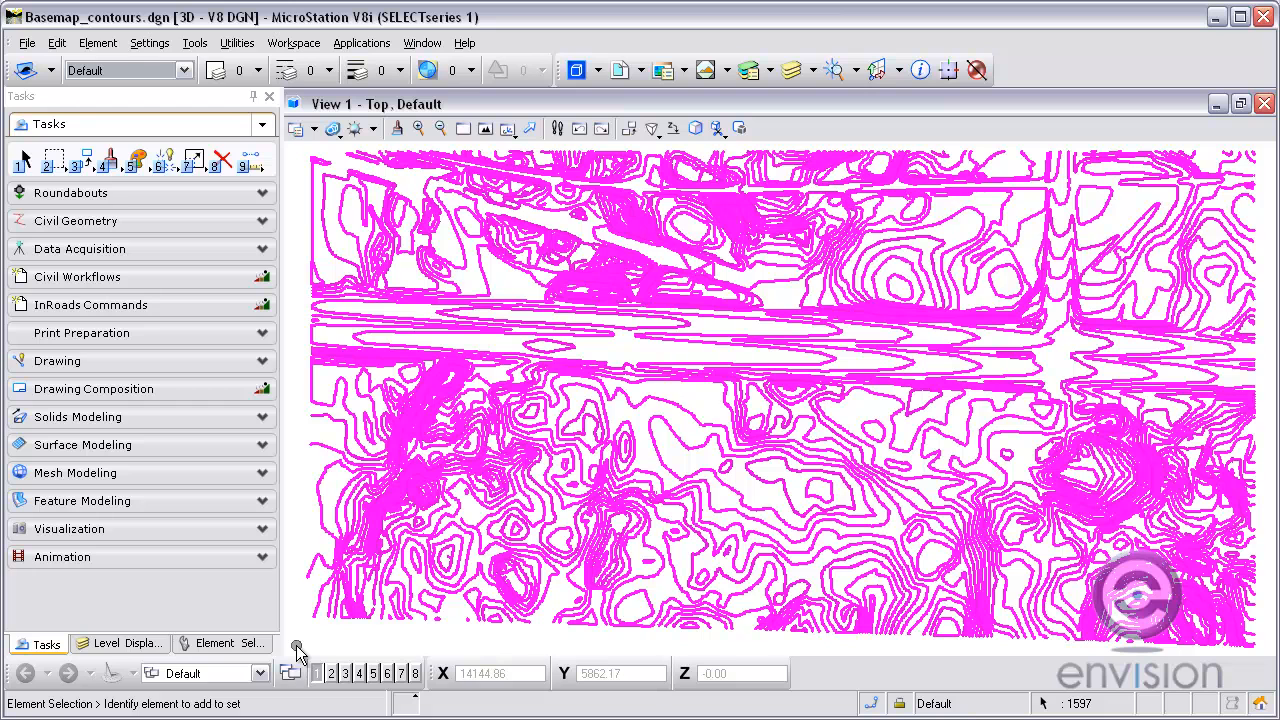
mouse_move(184, 304)
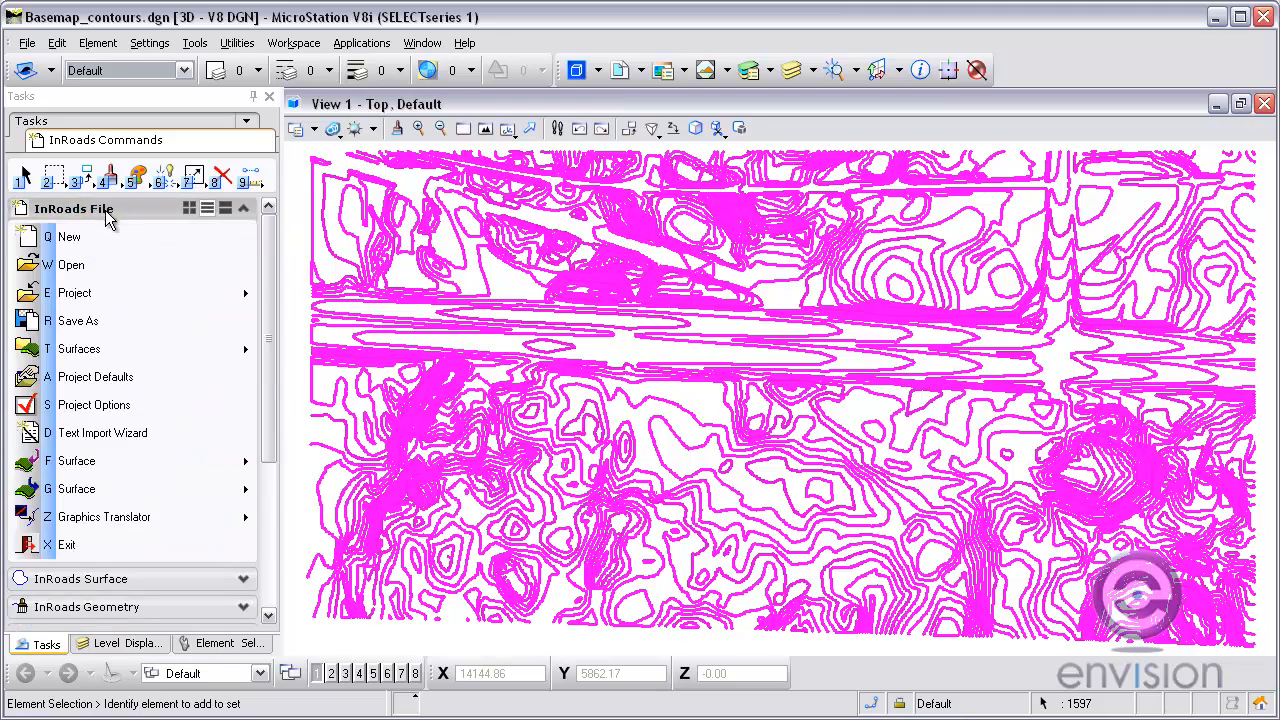
mouse_move(120, 460)
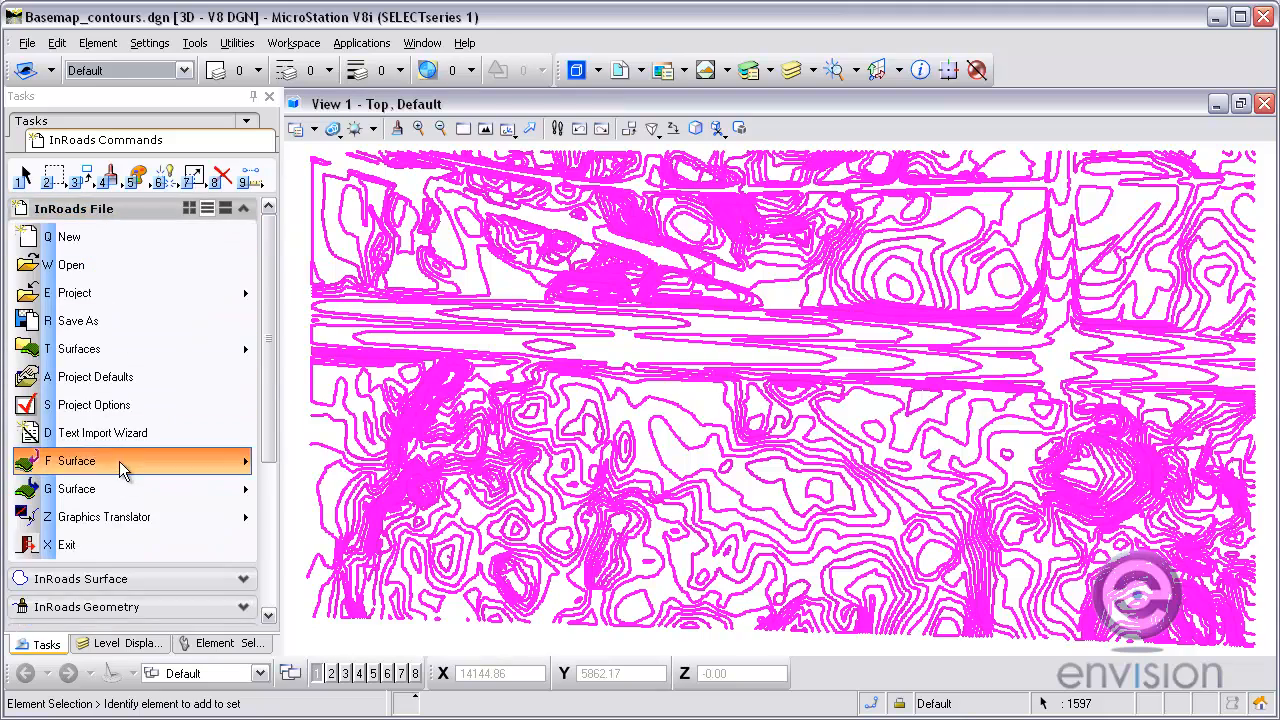
In Import Surface set surface Existing, seed name Contour1, feature style Contour and point type Contour
click(76, 460)
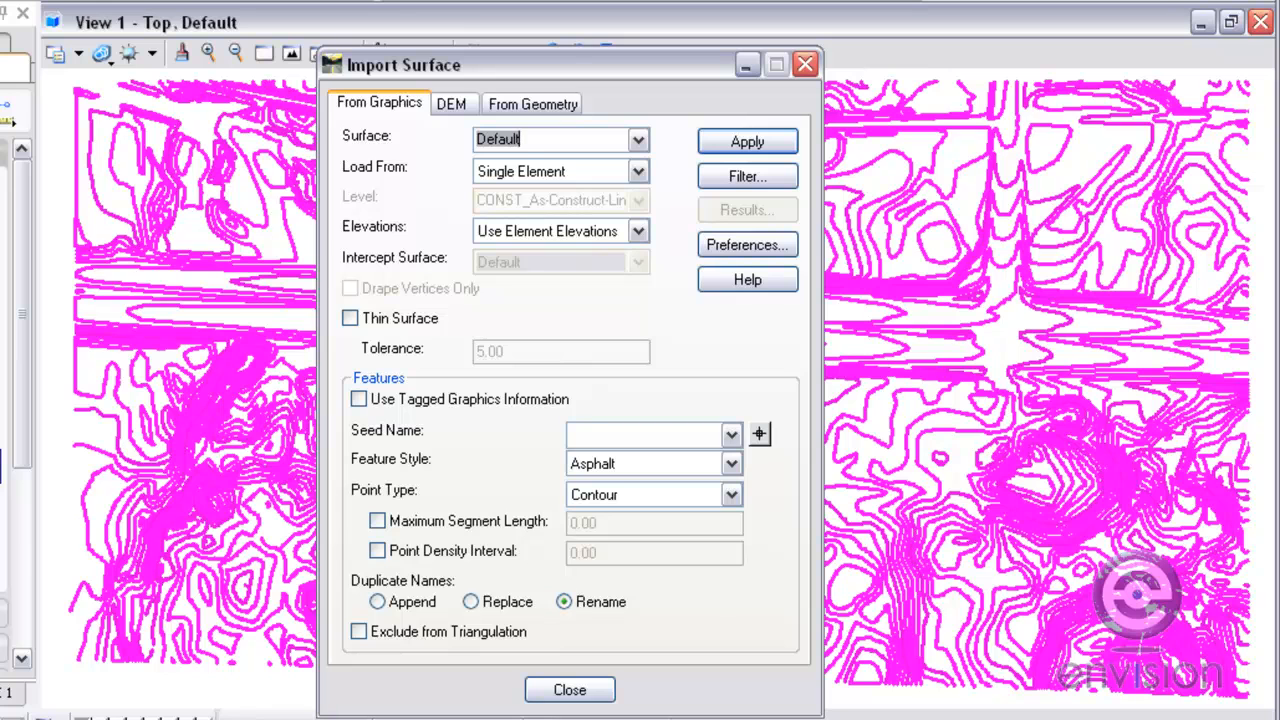
mouse_move(228, 336)
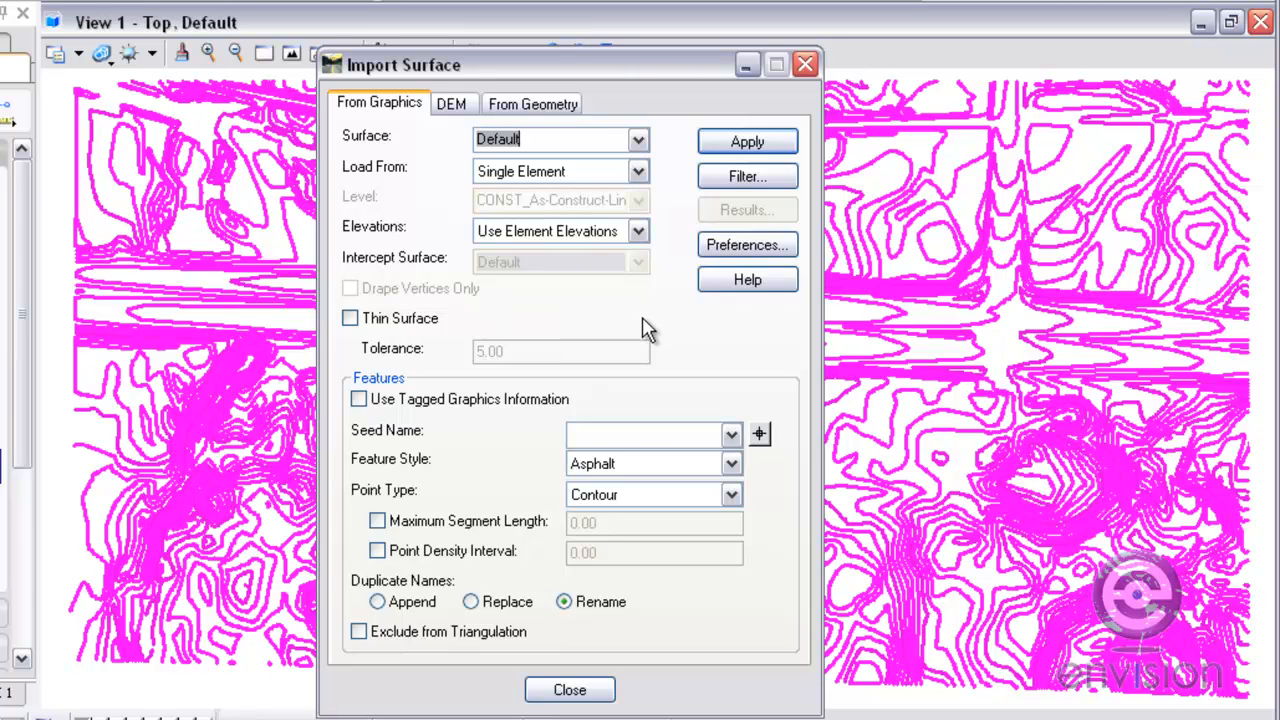
text(Existing)
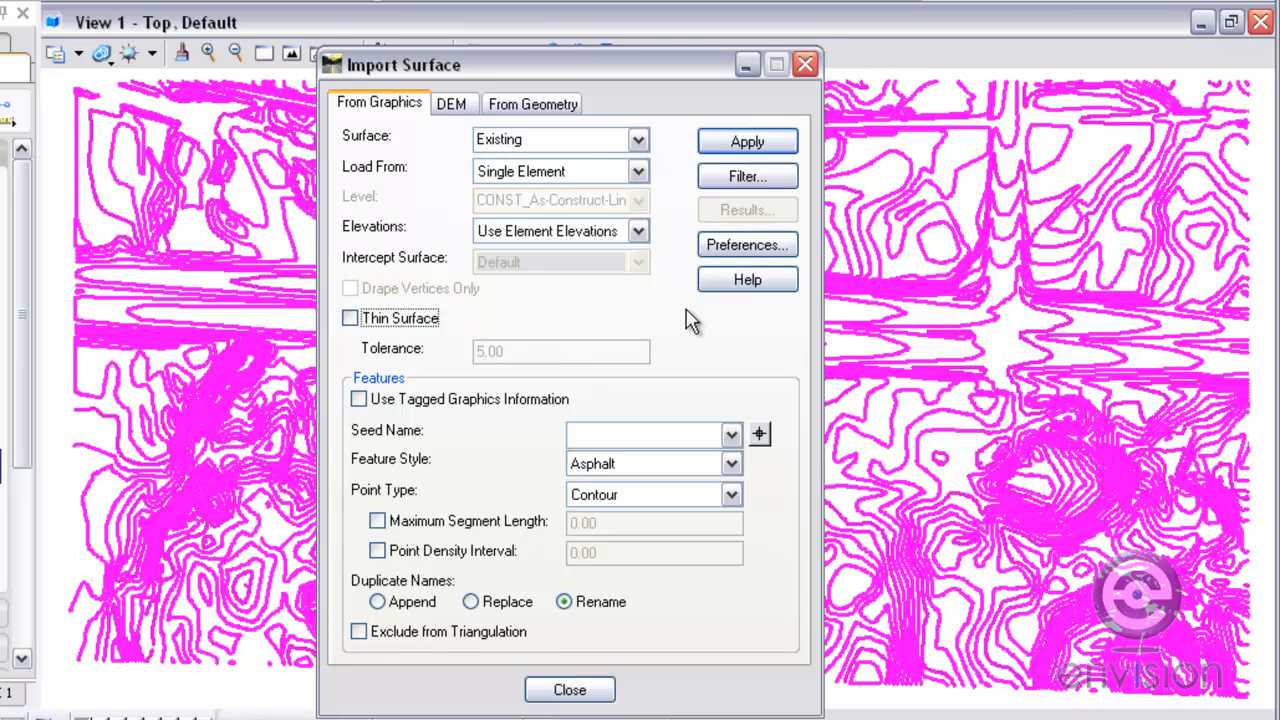
click(650, 432)
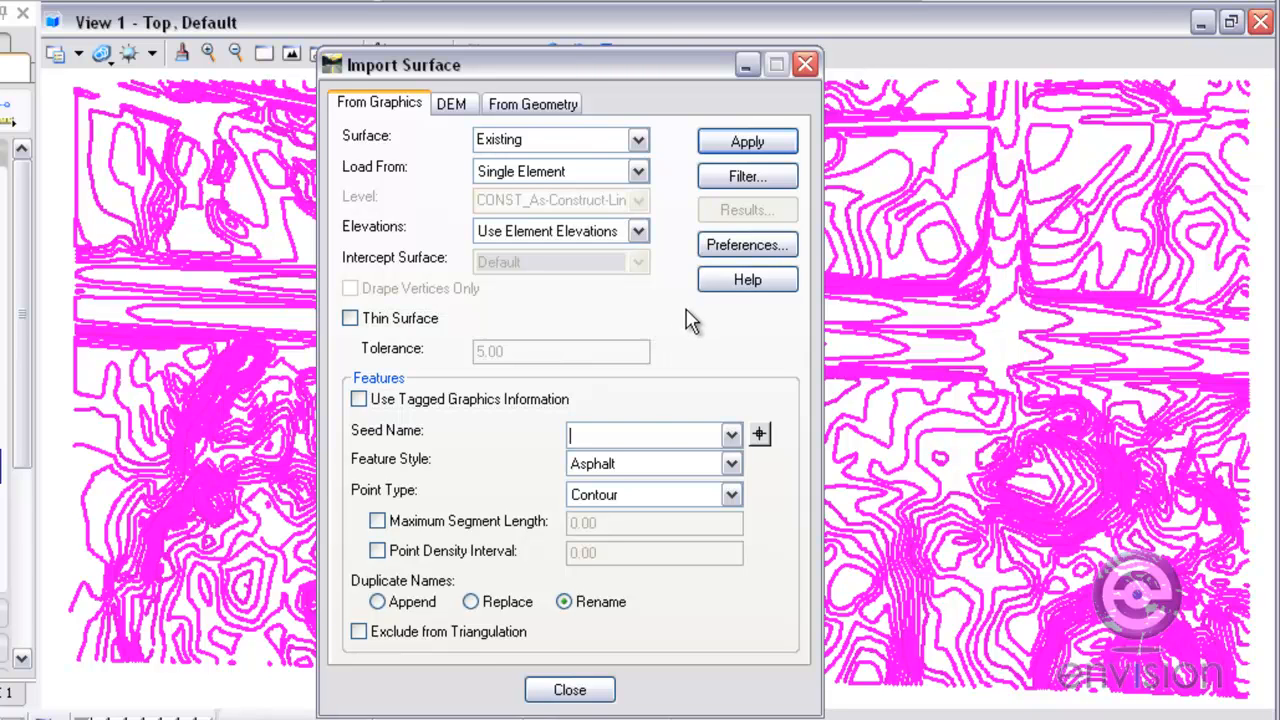
text(Contou1)
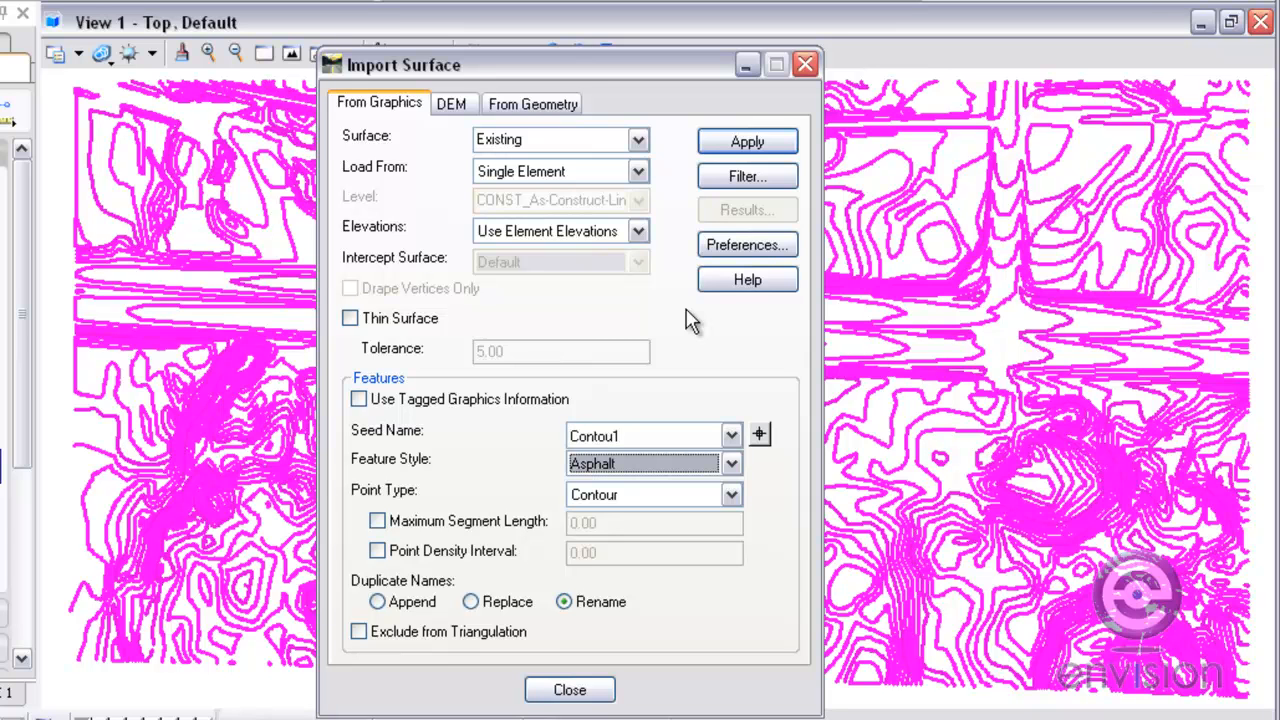
click(644, 464)
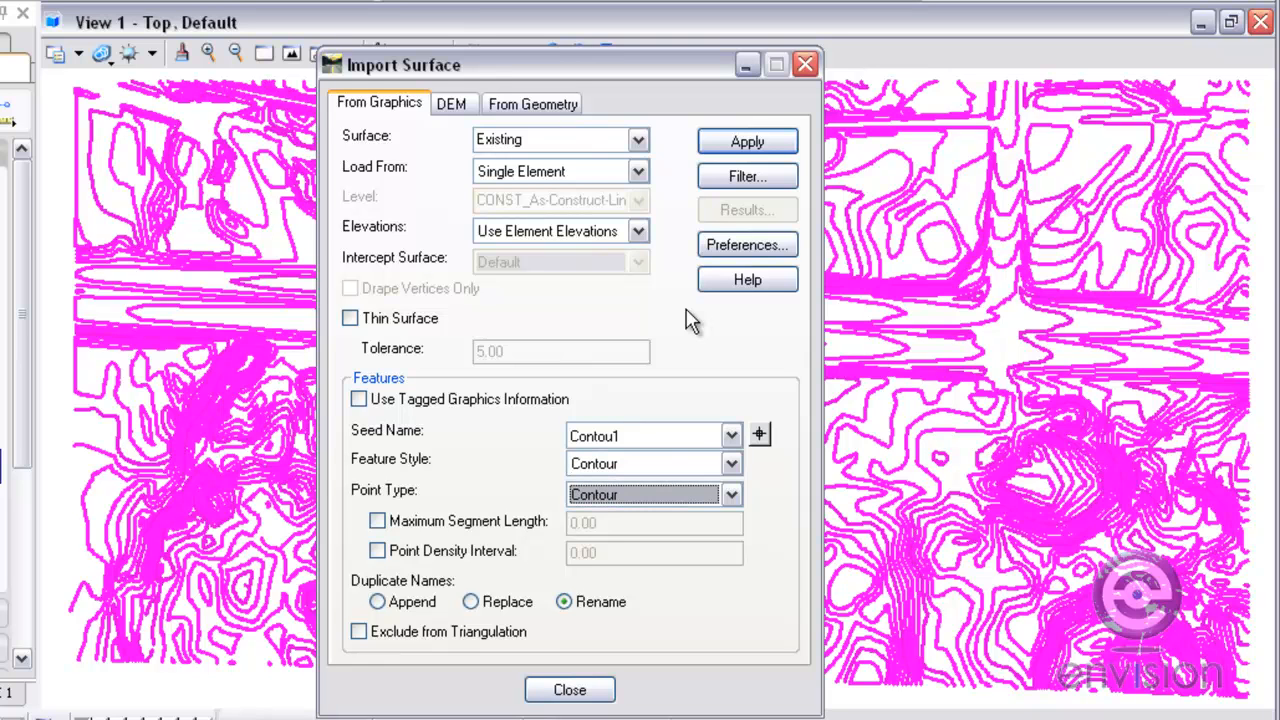
click(732, 494)
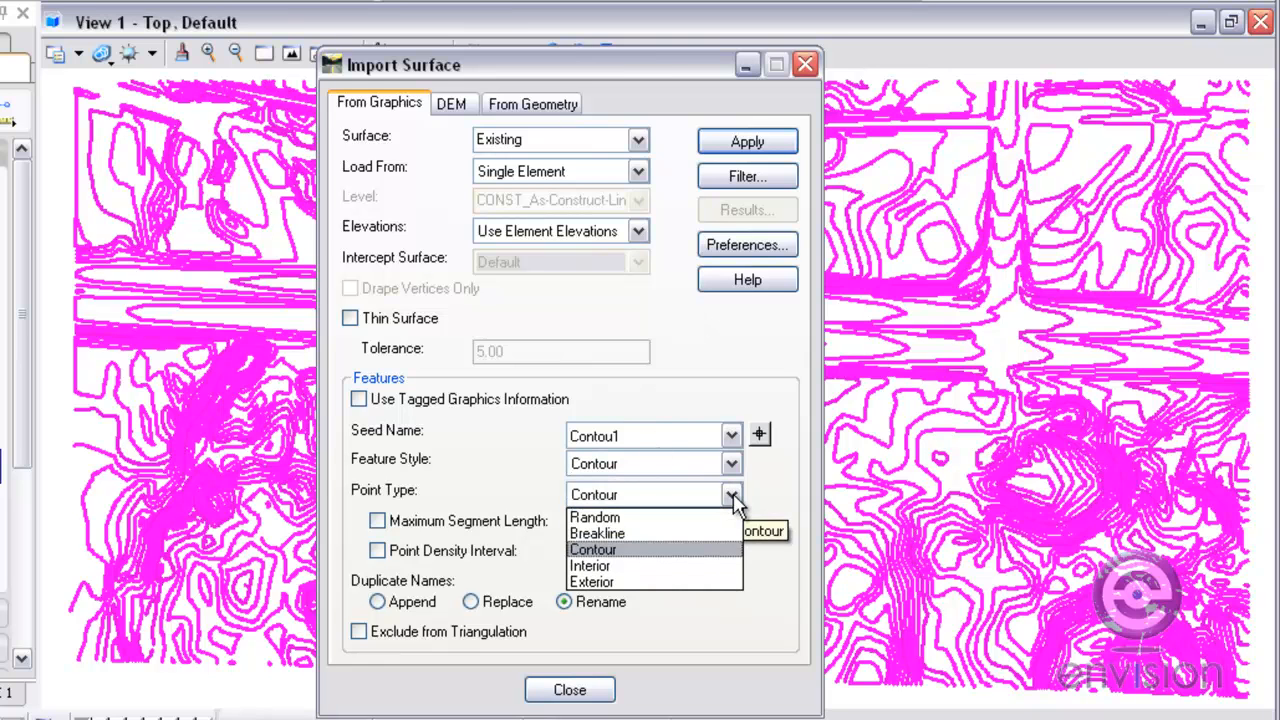
mouse_move(716, 558)
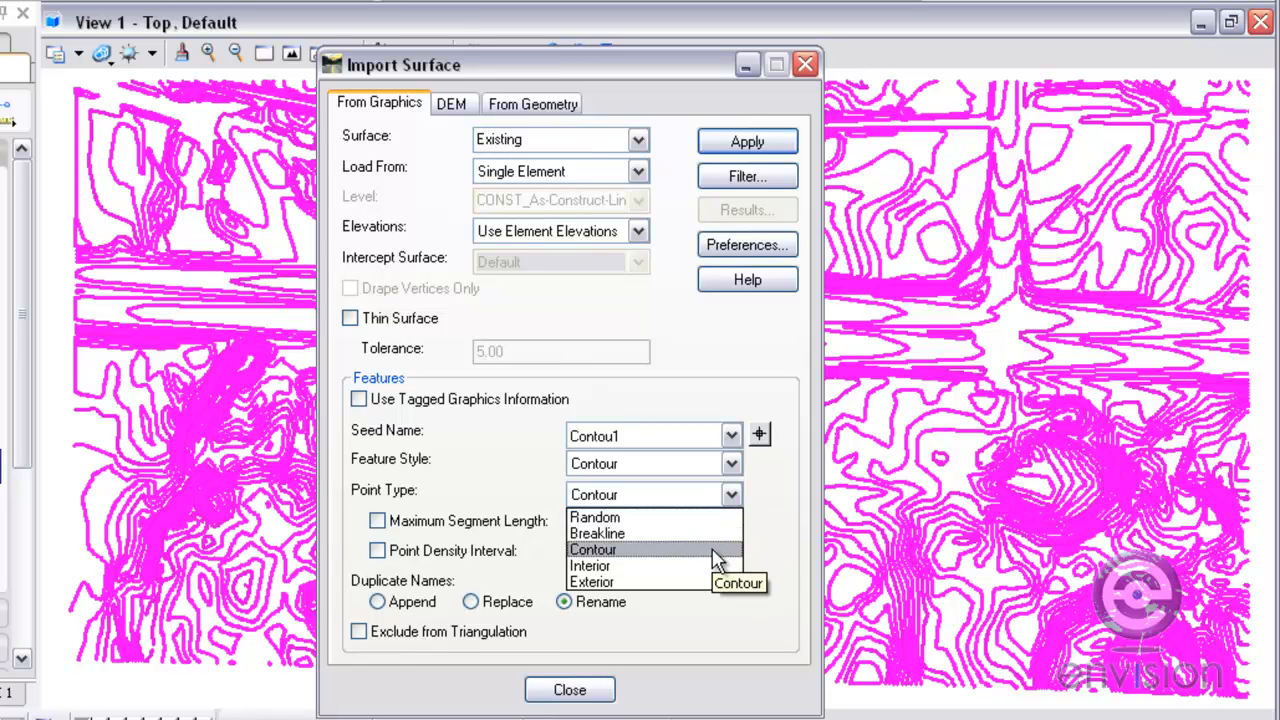
click(592, 548)
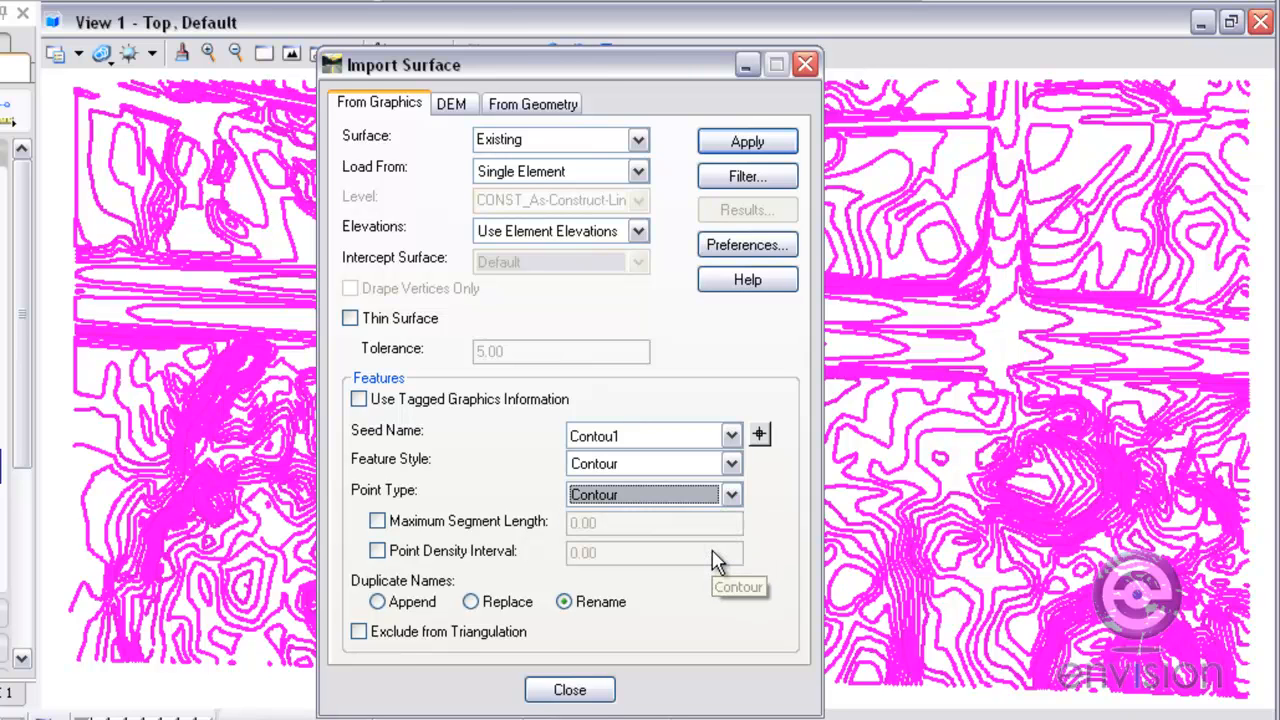
Apply the import of the selected contour elements into the Existing surface and close the dialog
click(748, 140)
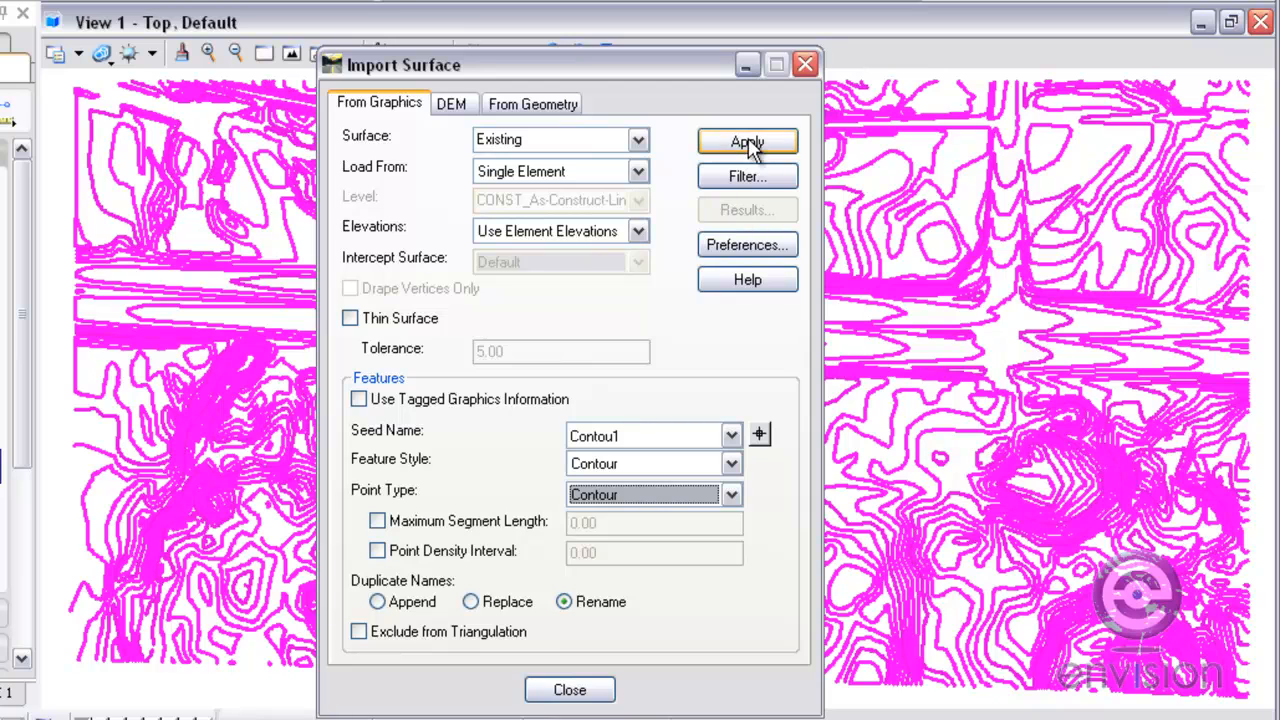
click(748, 140)
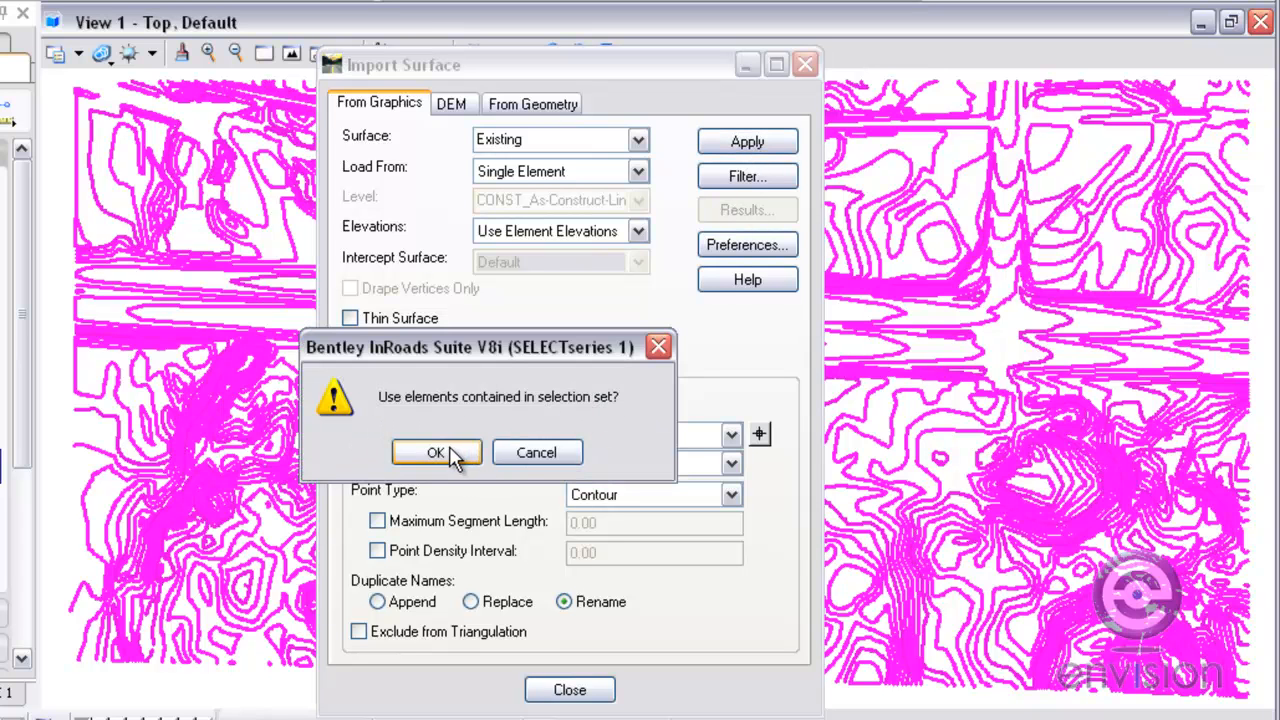
click(436, 452)
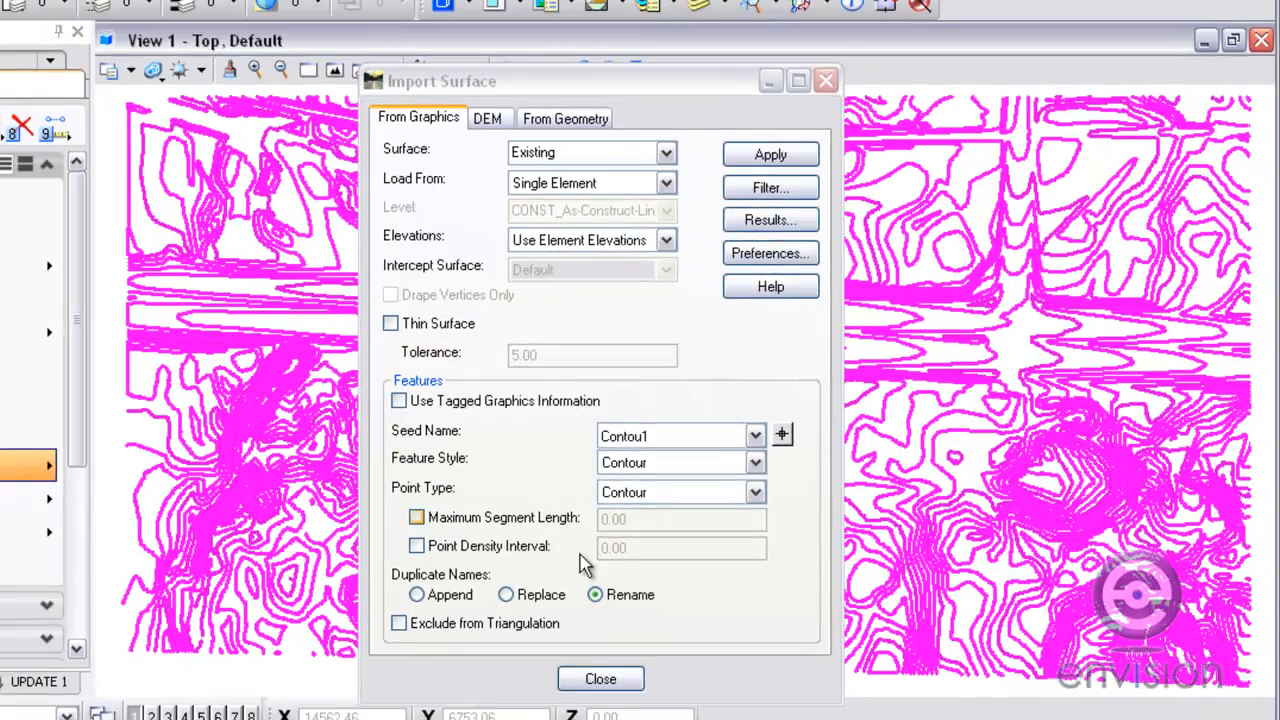
click(600, 678)
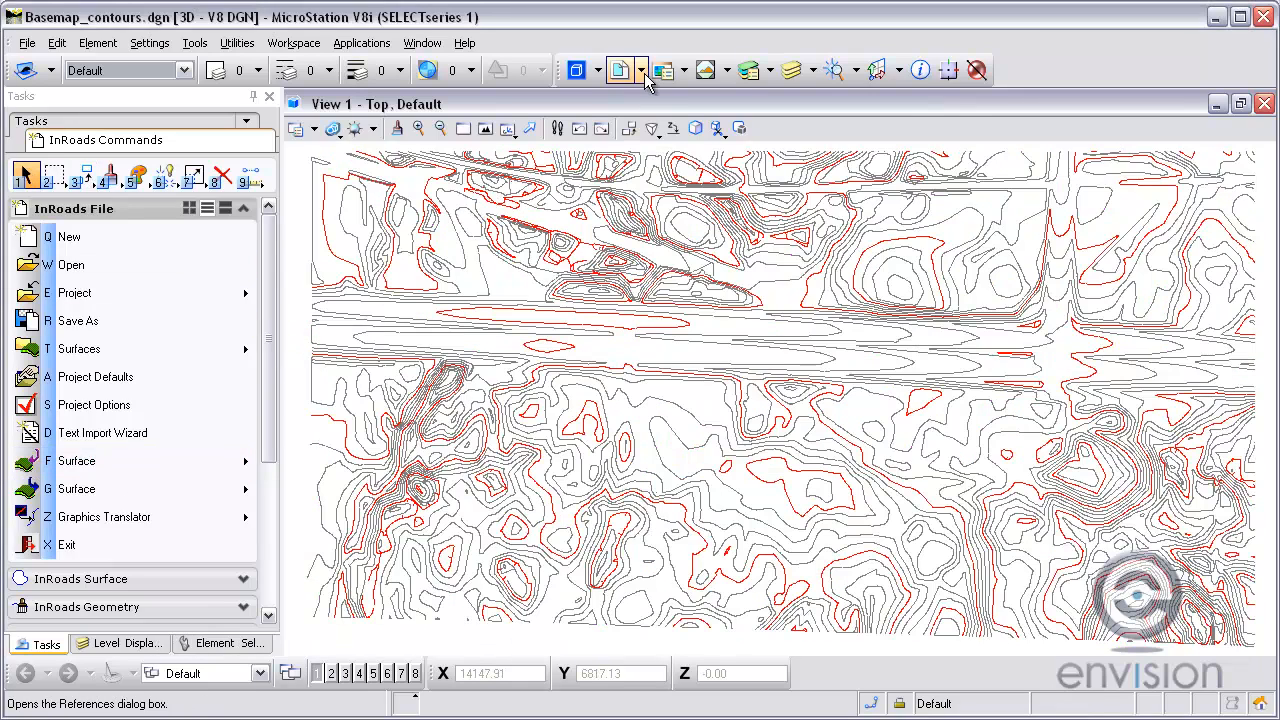
Turn off the Contours.dwg reference display and reach Triangulate Surface under the InRoads Surface tasks
click(620, 70)
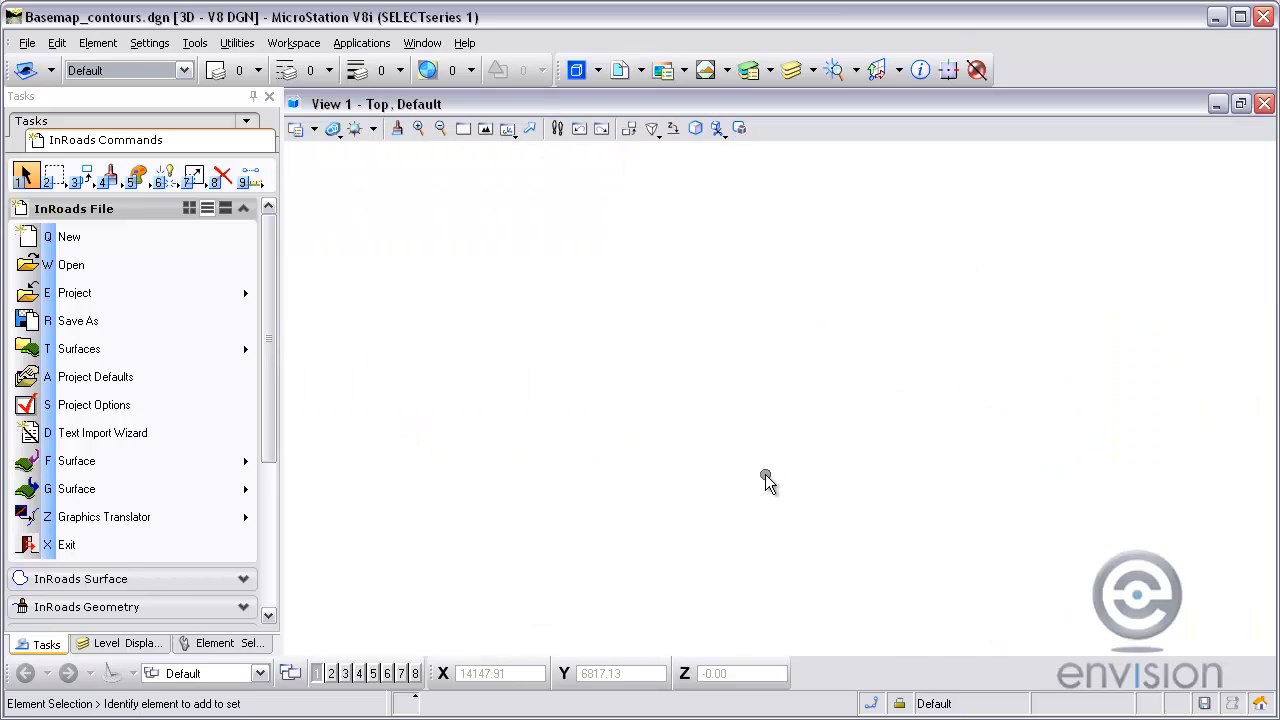
click(68, 208)
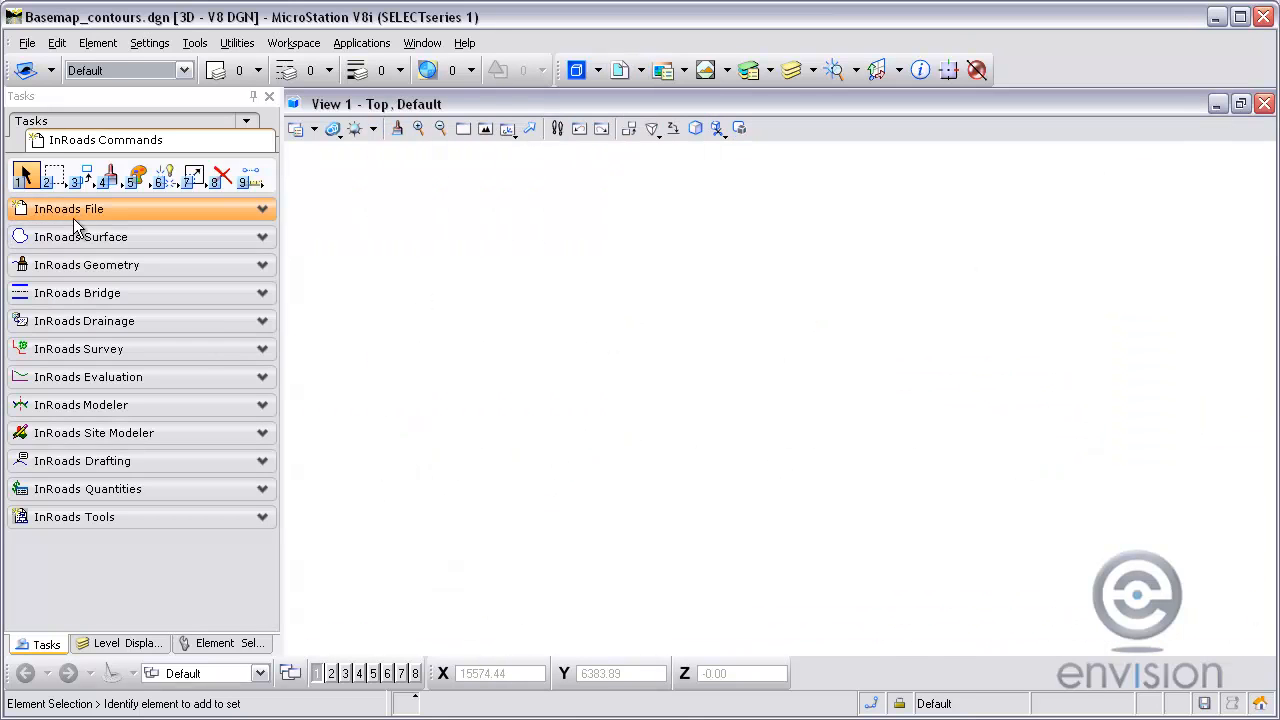
click(88, 236)
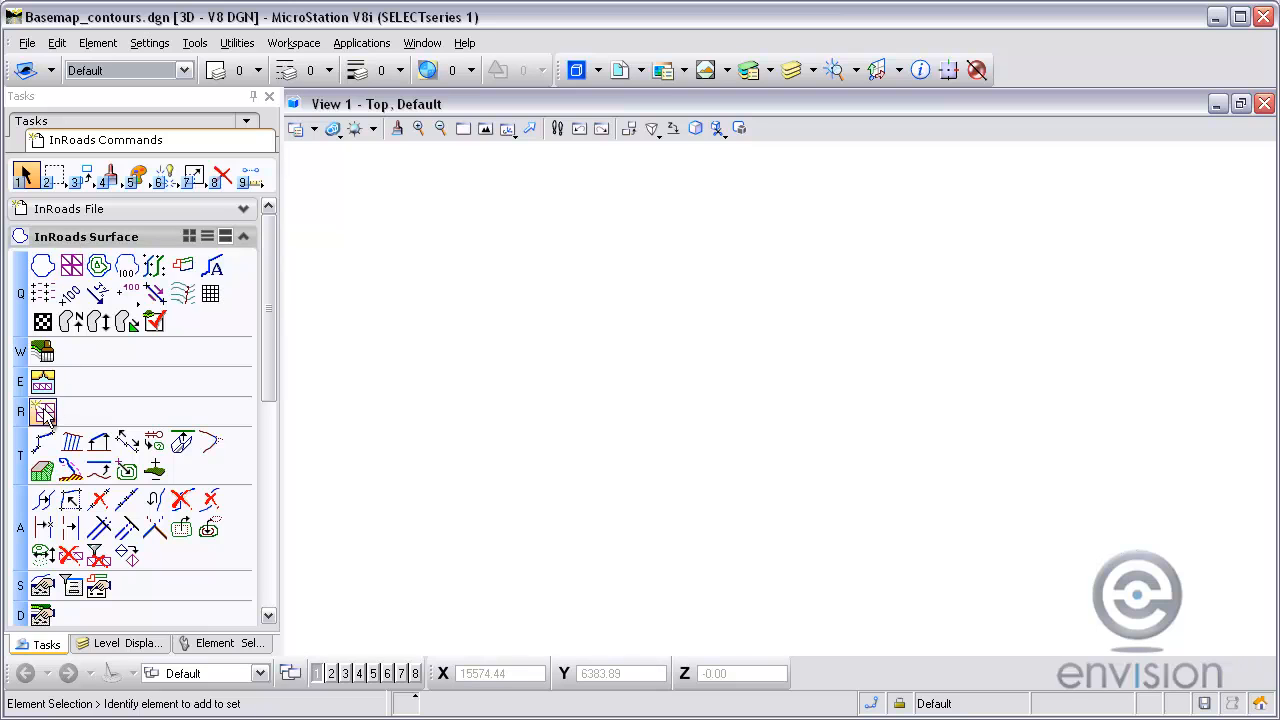
click(44, 412)
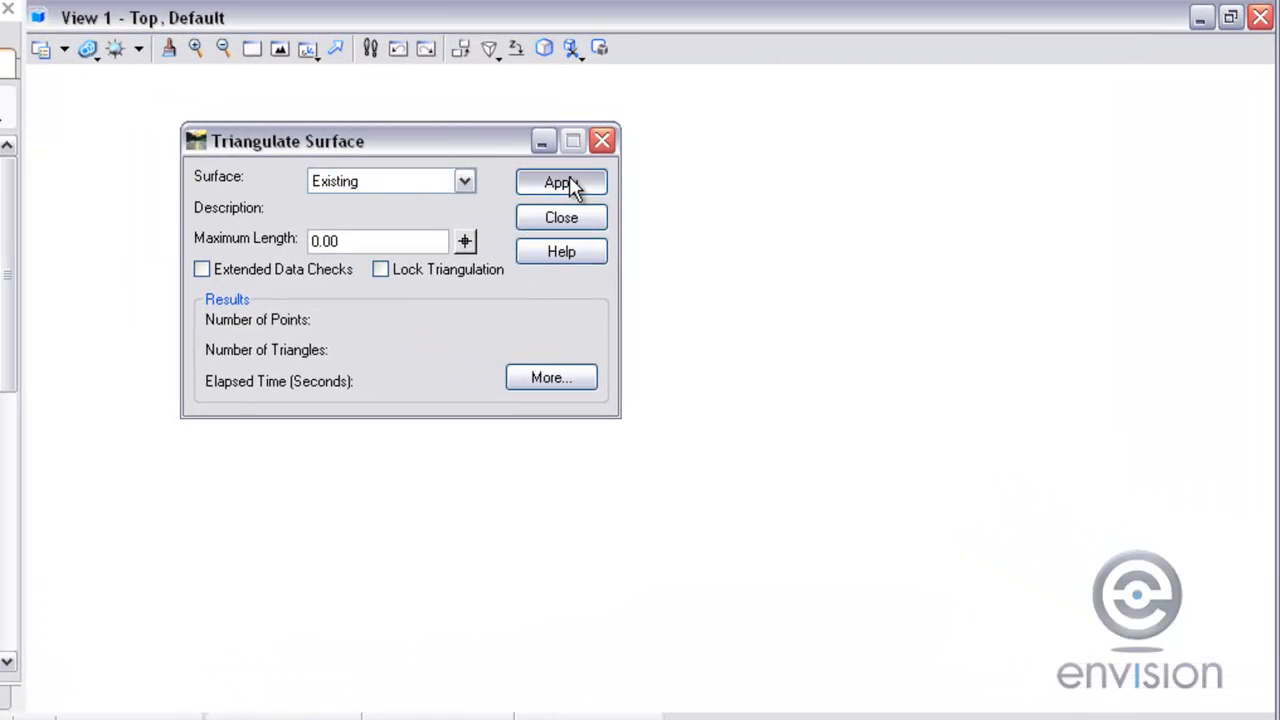
Triangulate the Existing surface, review its point and triangle totals, and close both windows
click(560, 182)
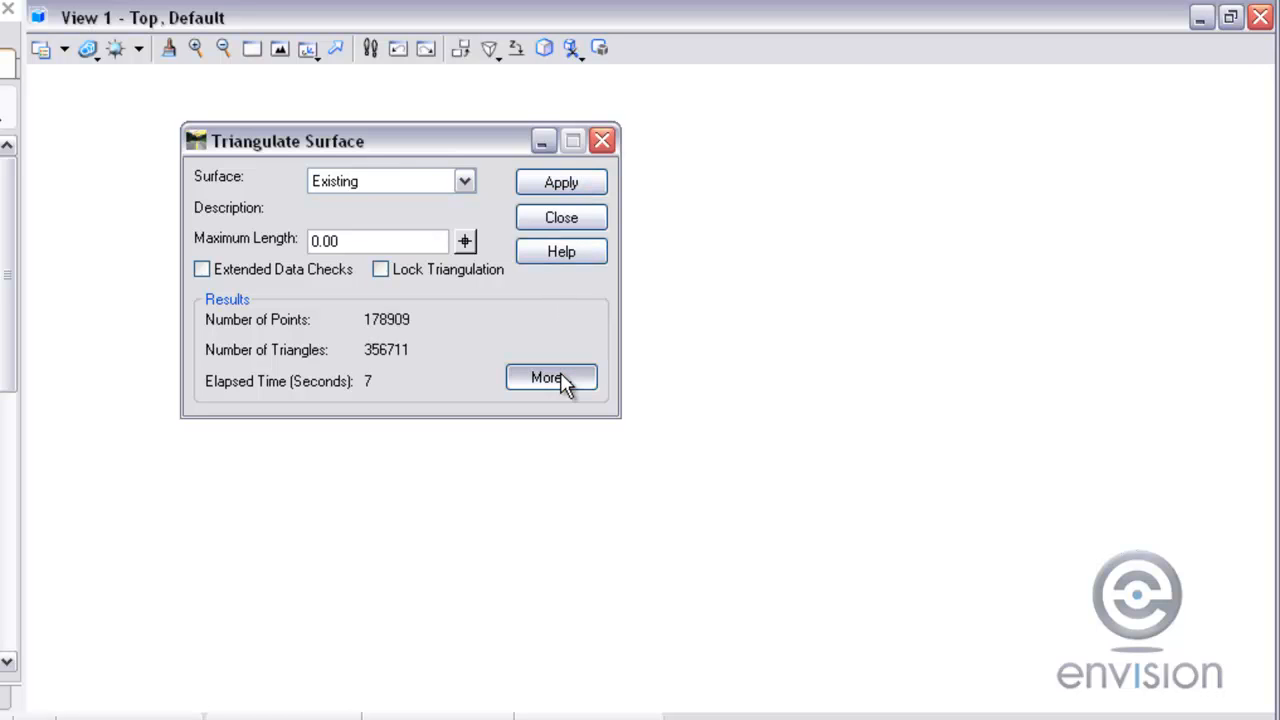
click(552, 378)
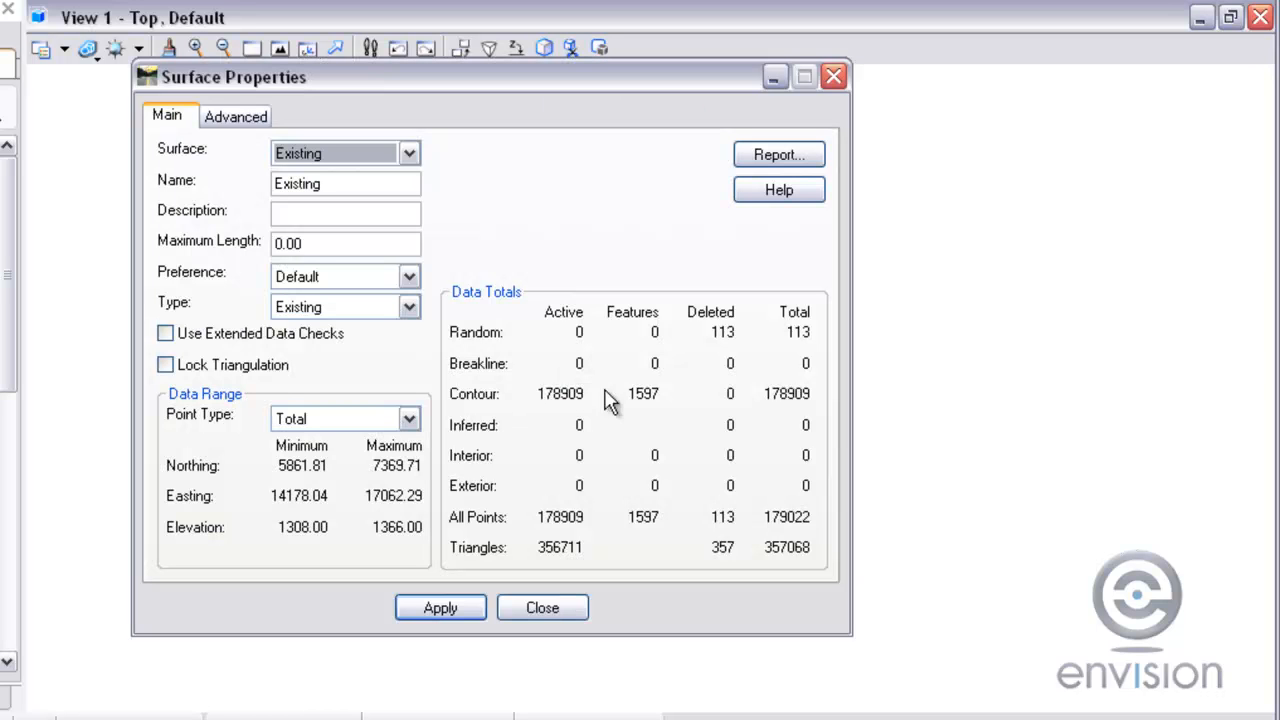
mouse_move(536, 420)
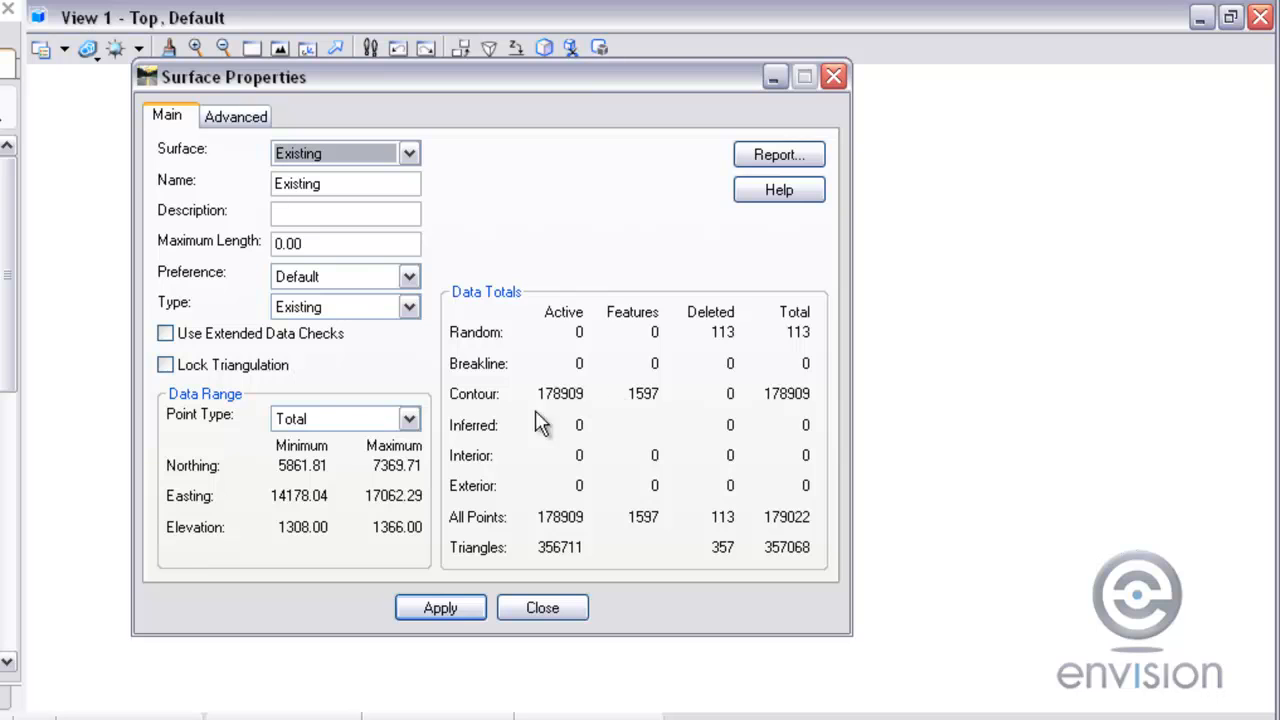
mouse_move(470, 436)
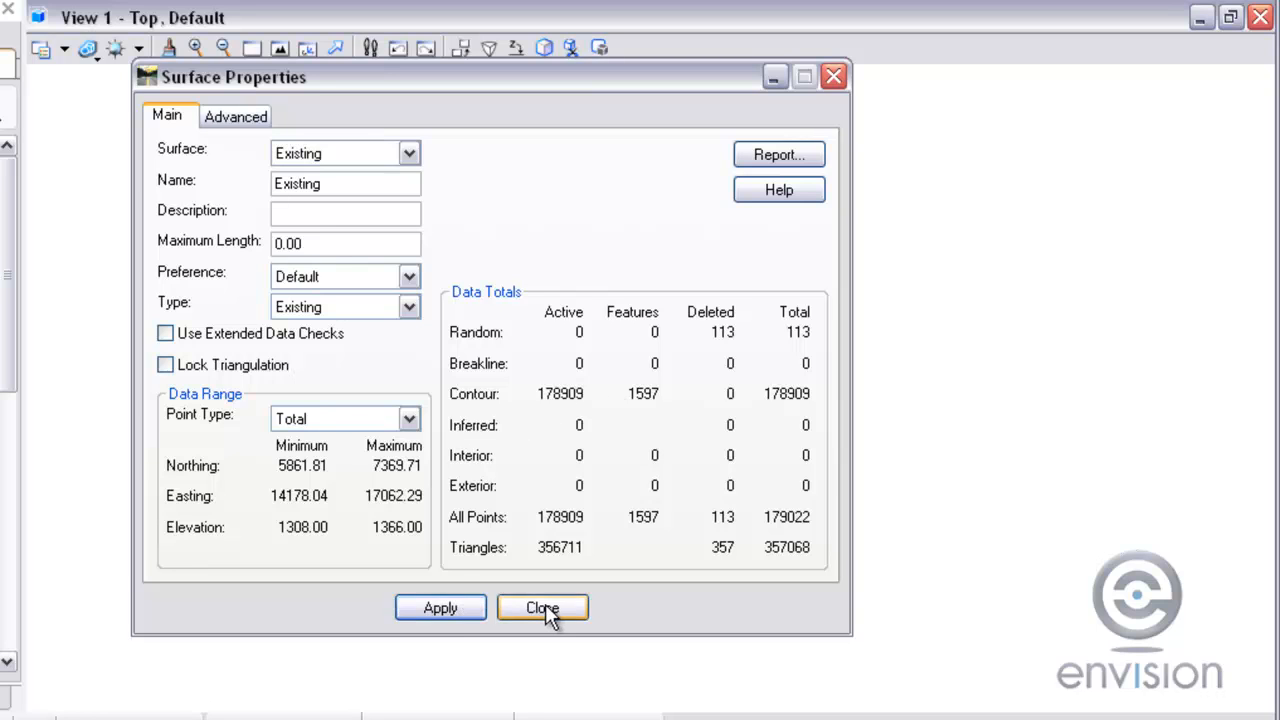
click(542, 608)
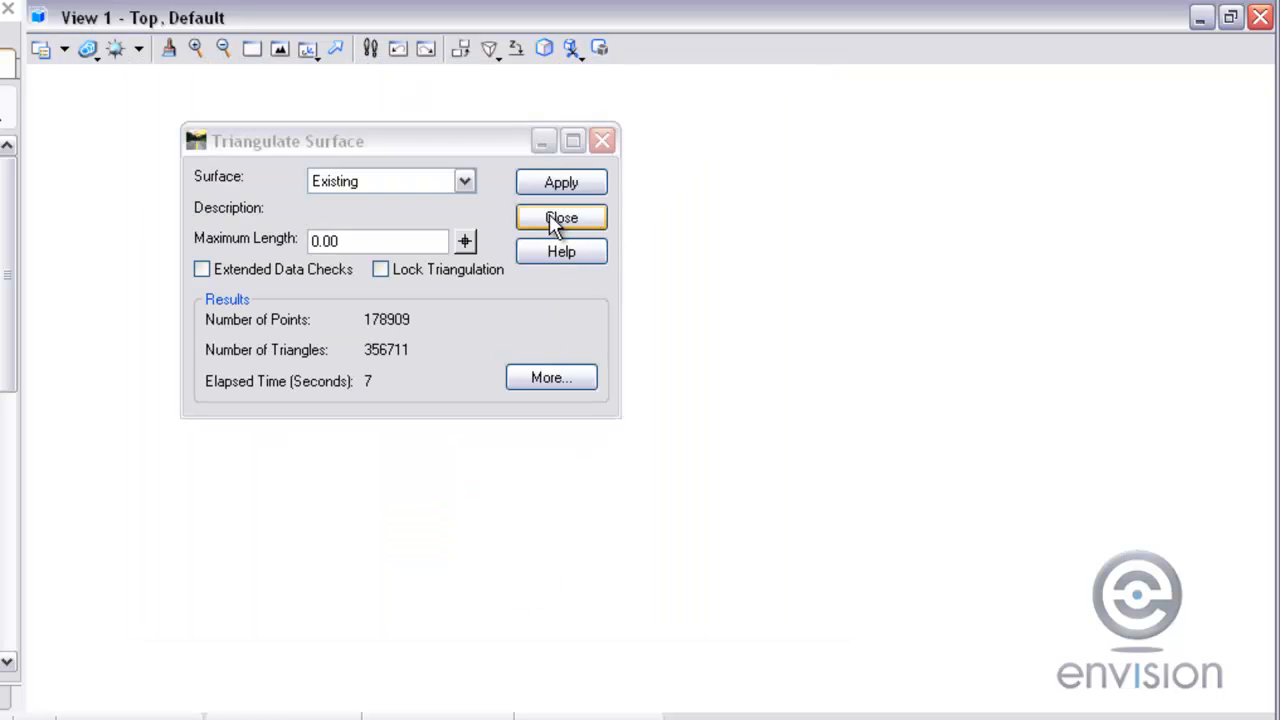
click(560, 218)
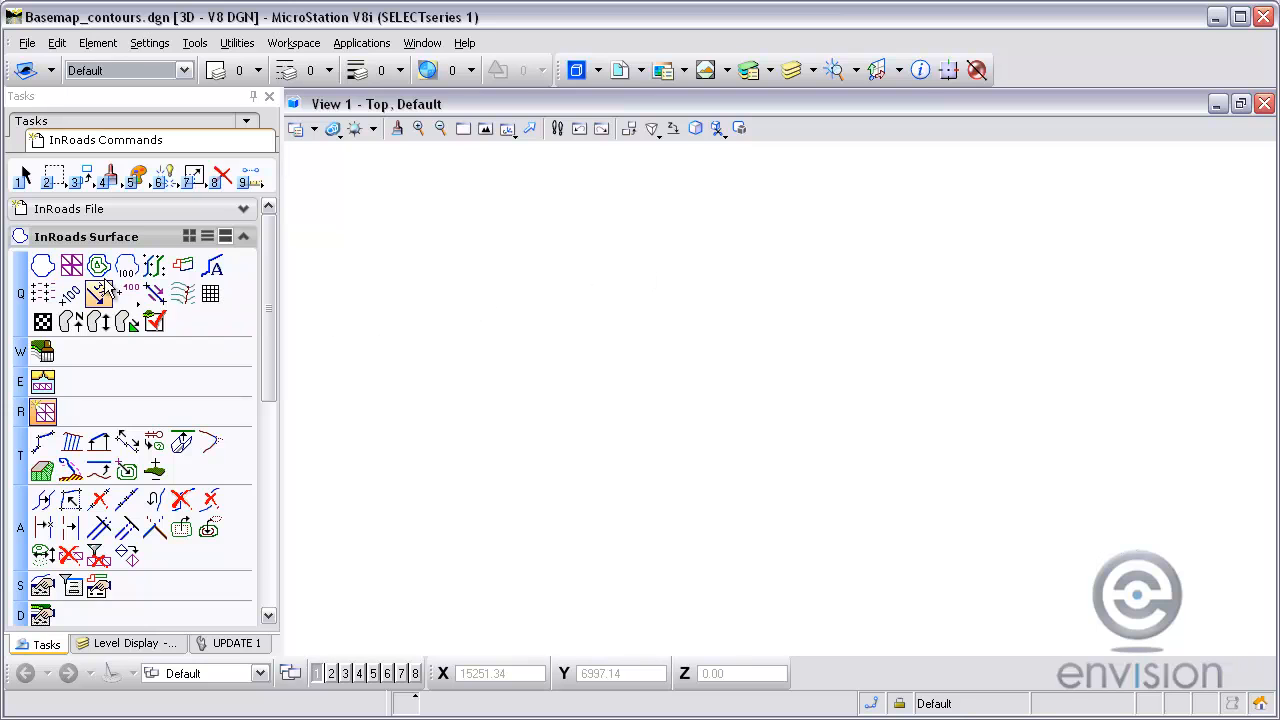
Draw contours for the Existing surface at the 2.00 interval via View Contours
click(98, 292)
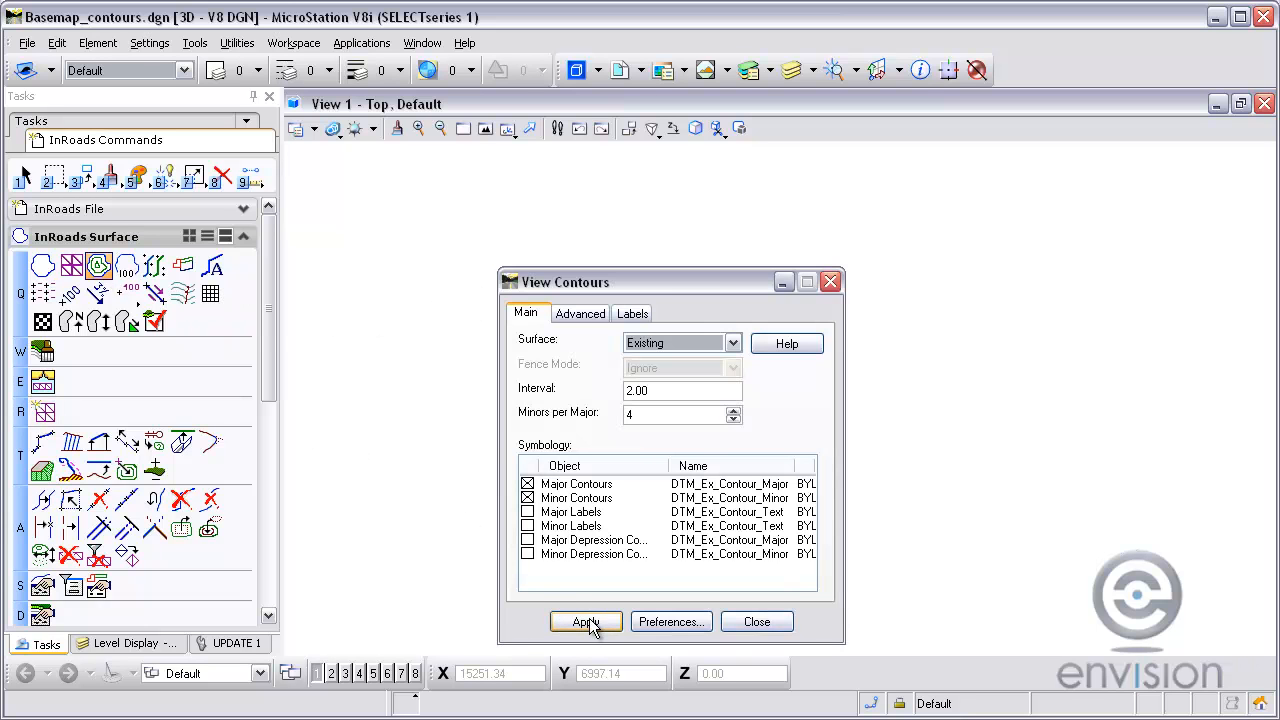
click(584, 620)
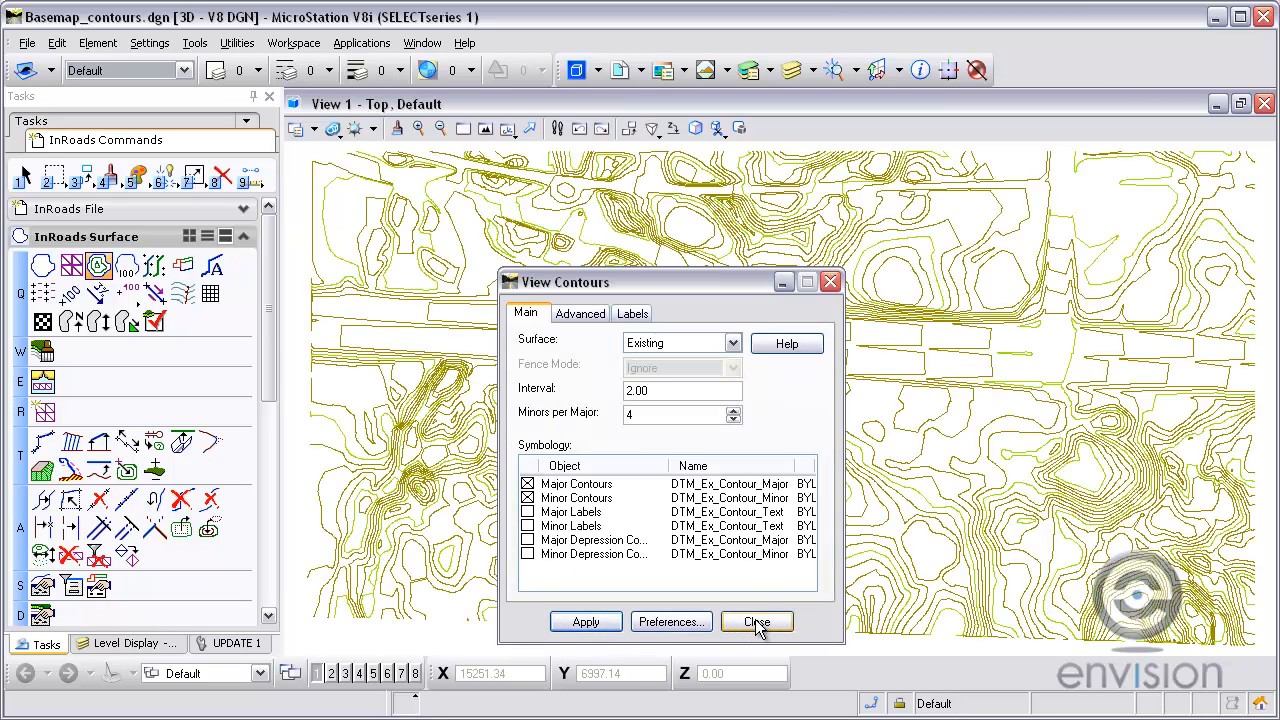
click(756, 620)
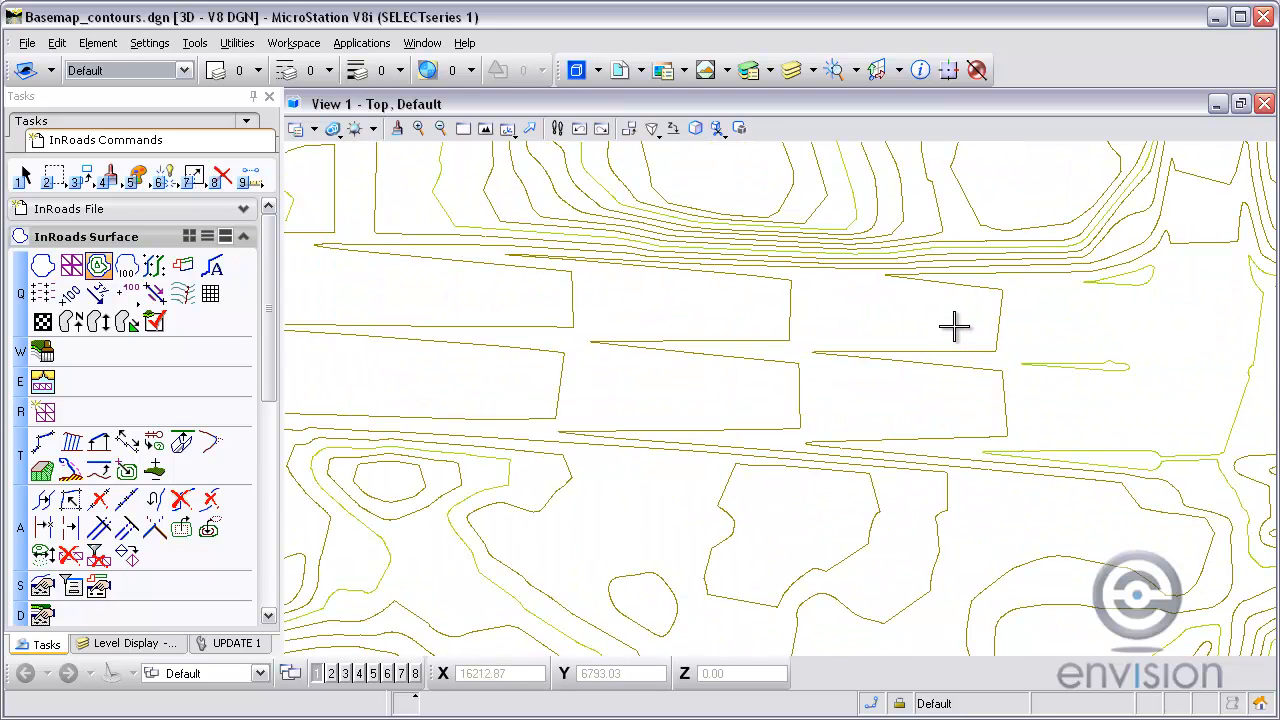
Turn the Contours.dwg reference back on to compare against the surface contours
click(620, 70)
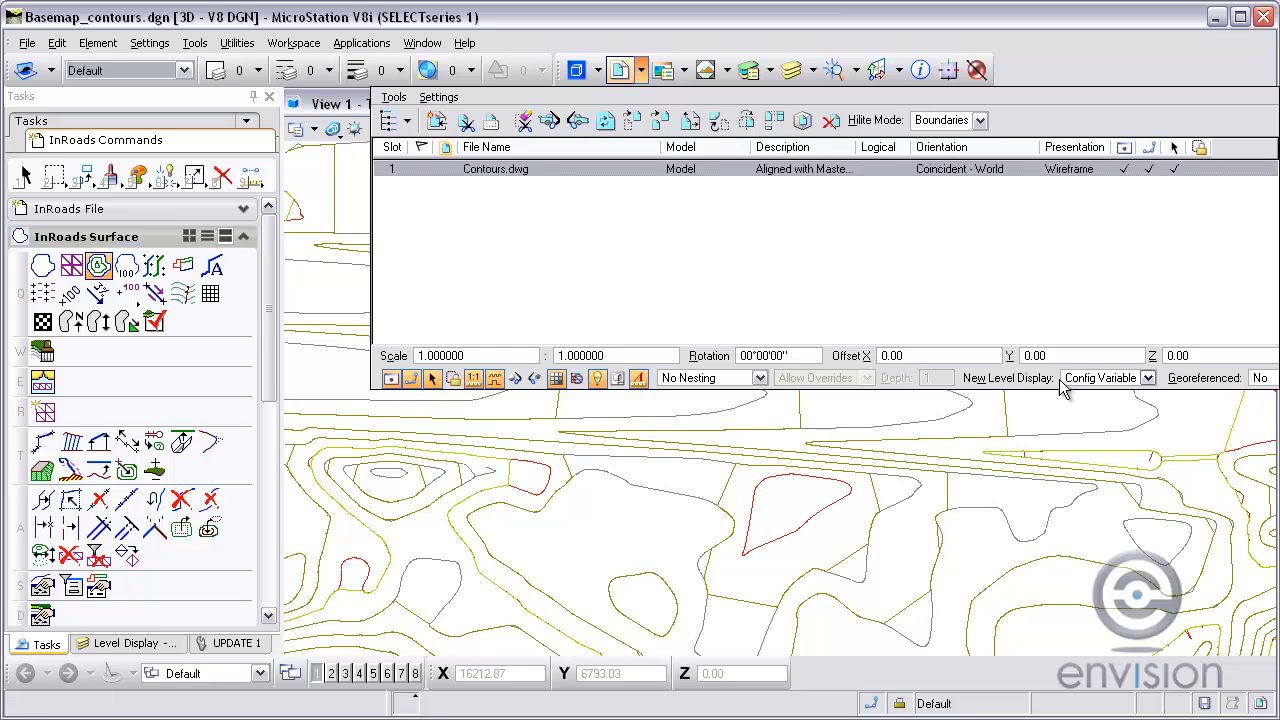
click(1264, 104)
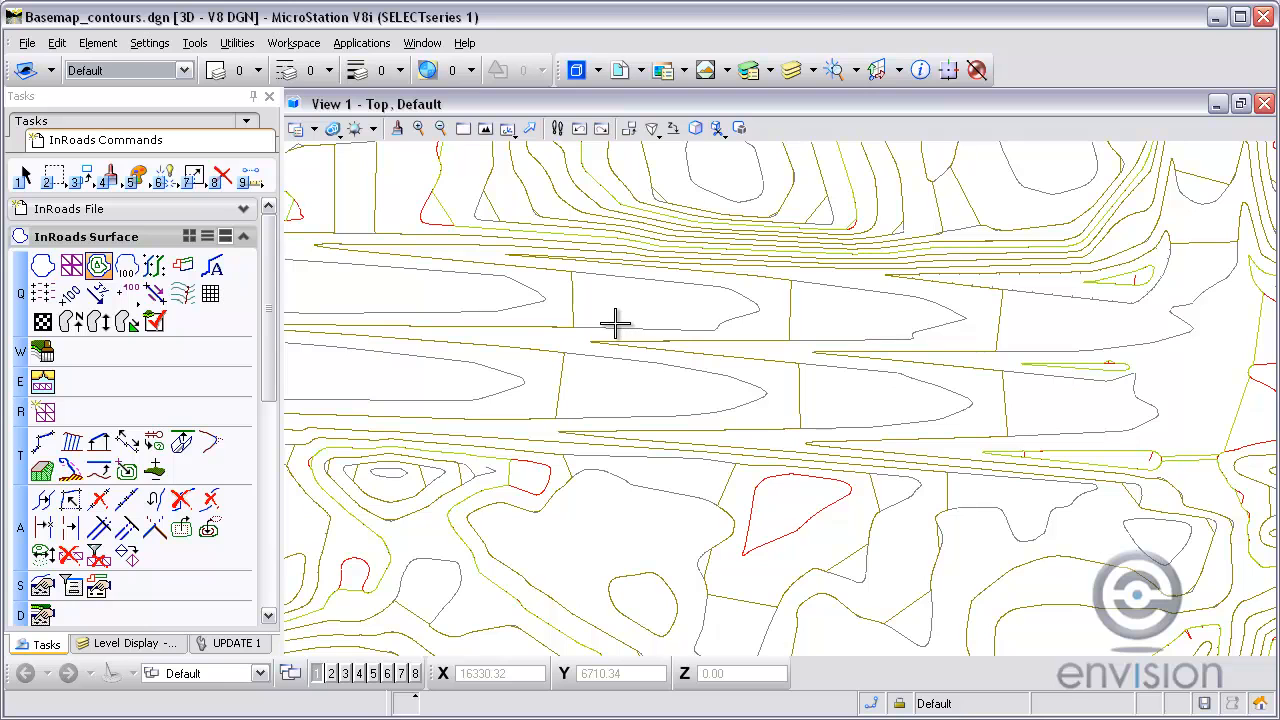
mouse_move(492, 298)
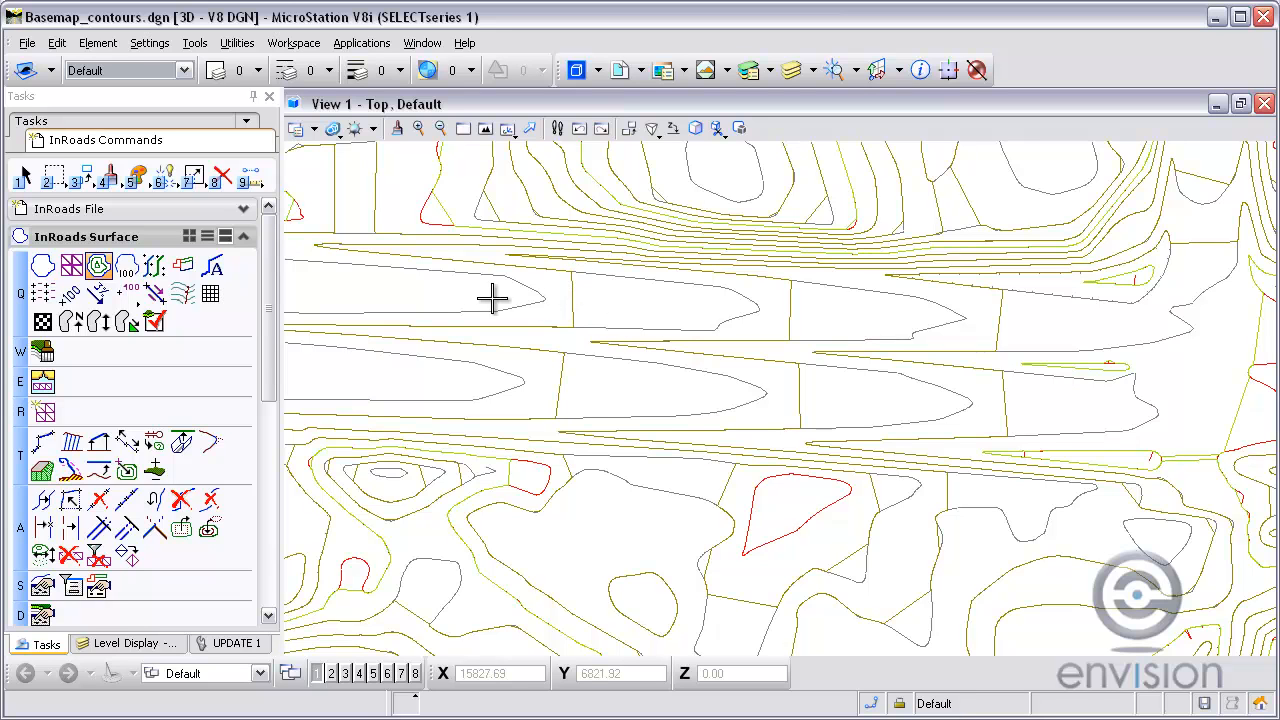
mouse_move(536, 296)
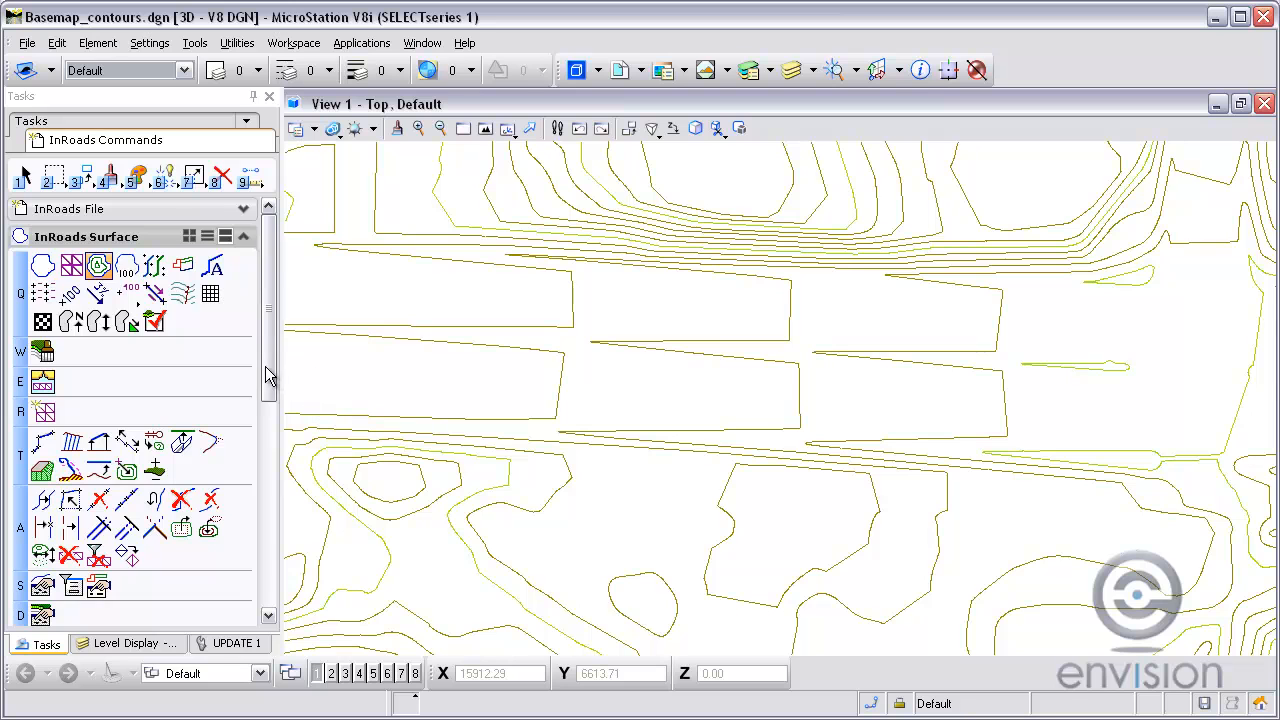
Run Generate Inferred Breaklines on Existing, adding 224006 points and 24931 lines
scroll(down, 3)
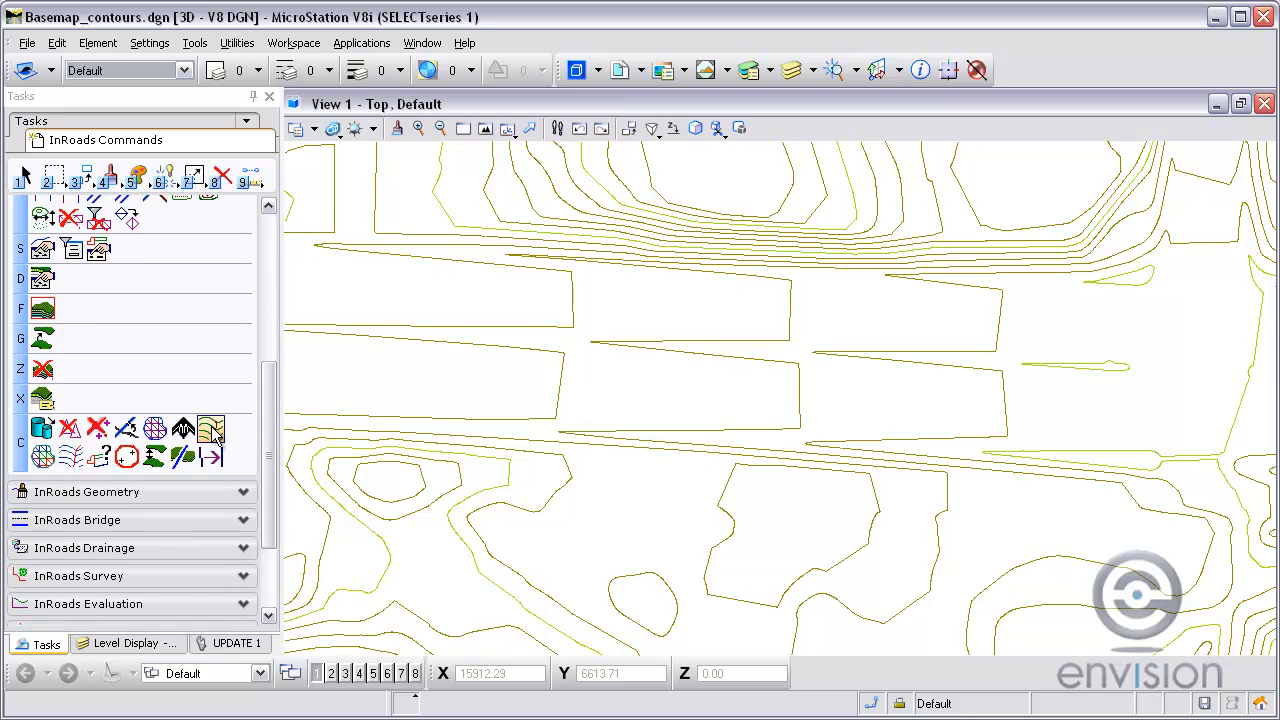
mouse_move(212, 428)
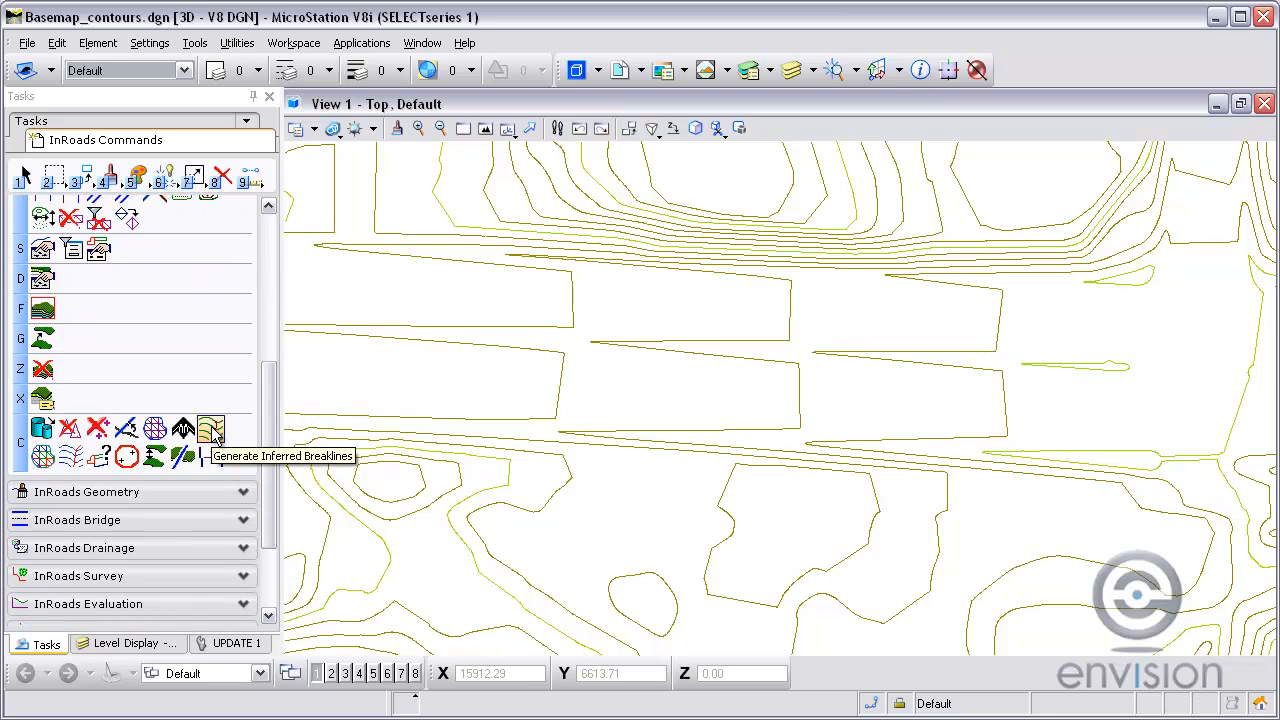
click(212, 428)
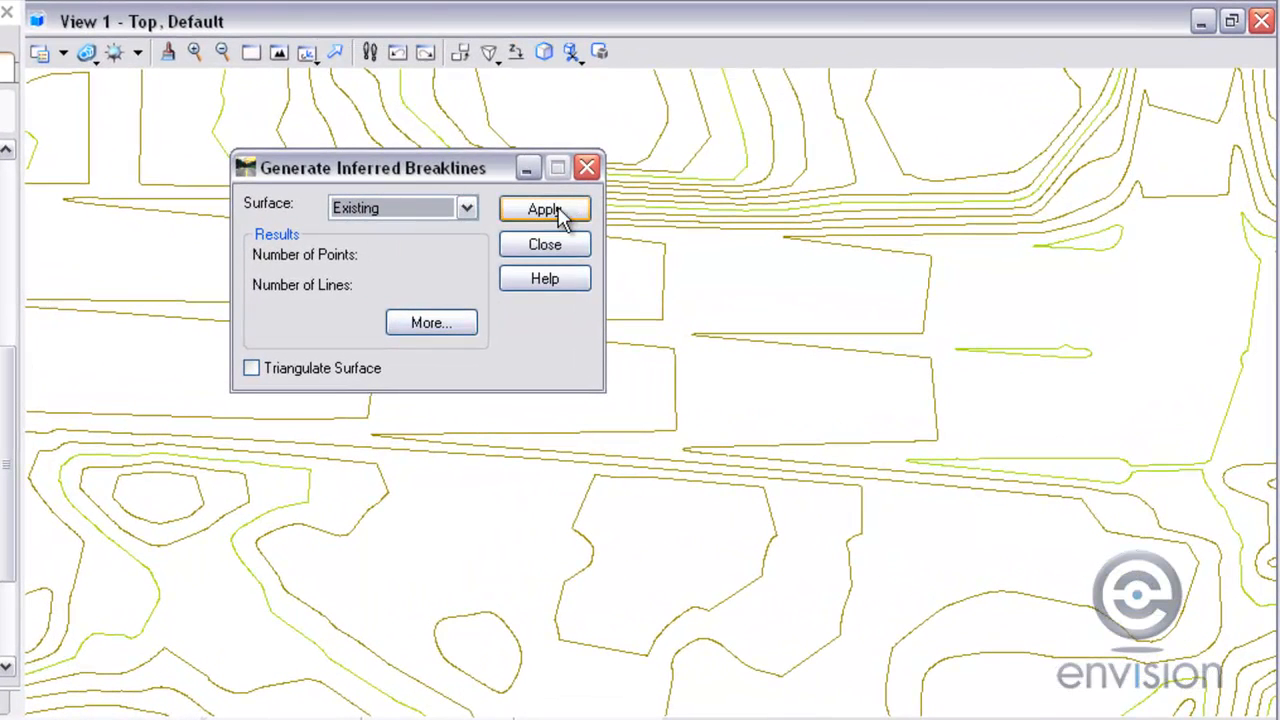
click(544, 210)
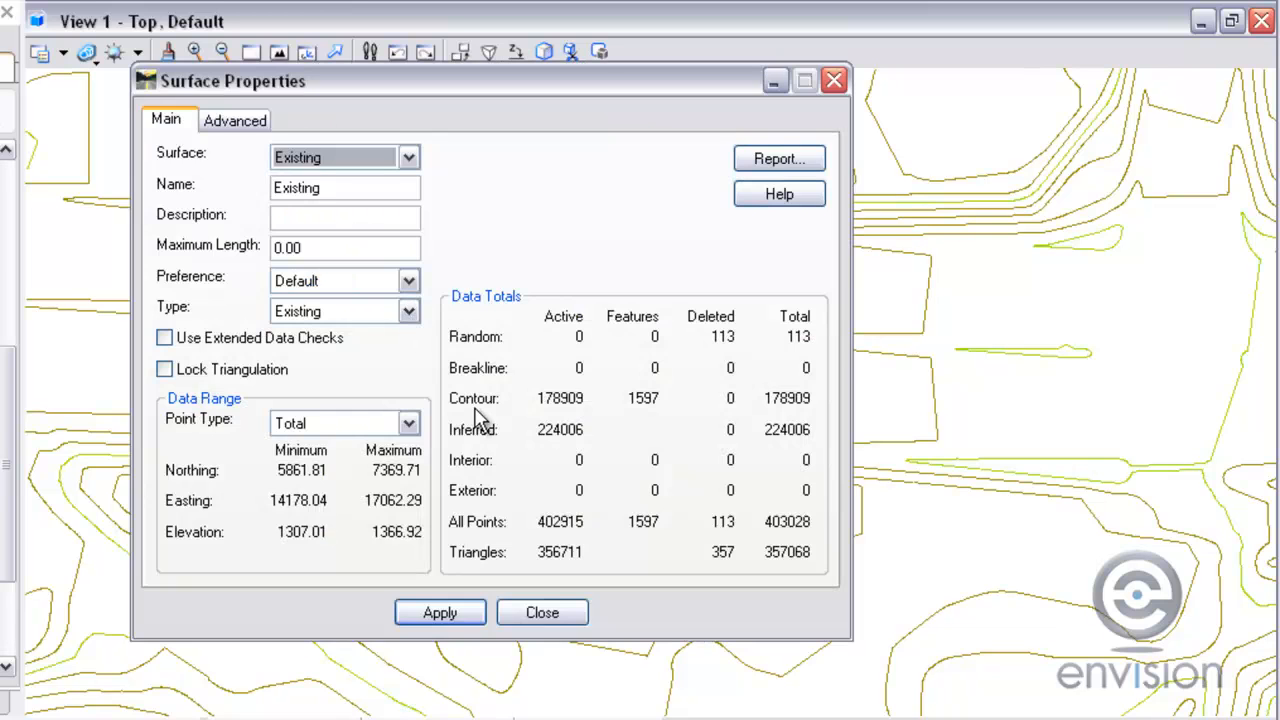
mouse_move(540, 442)
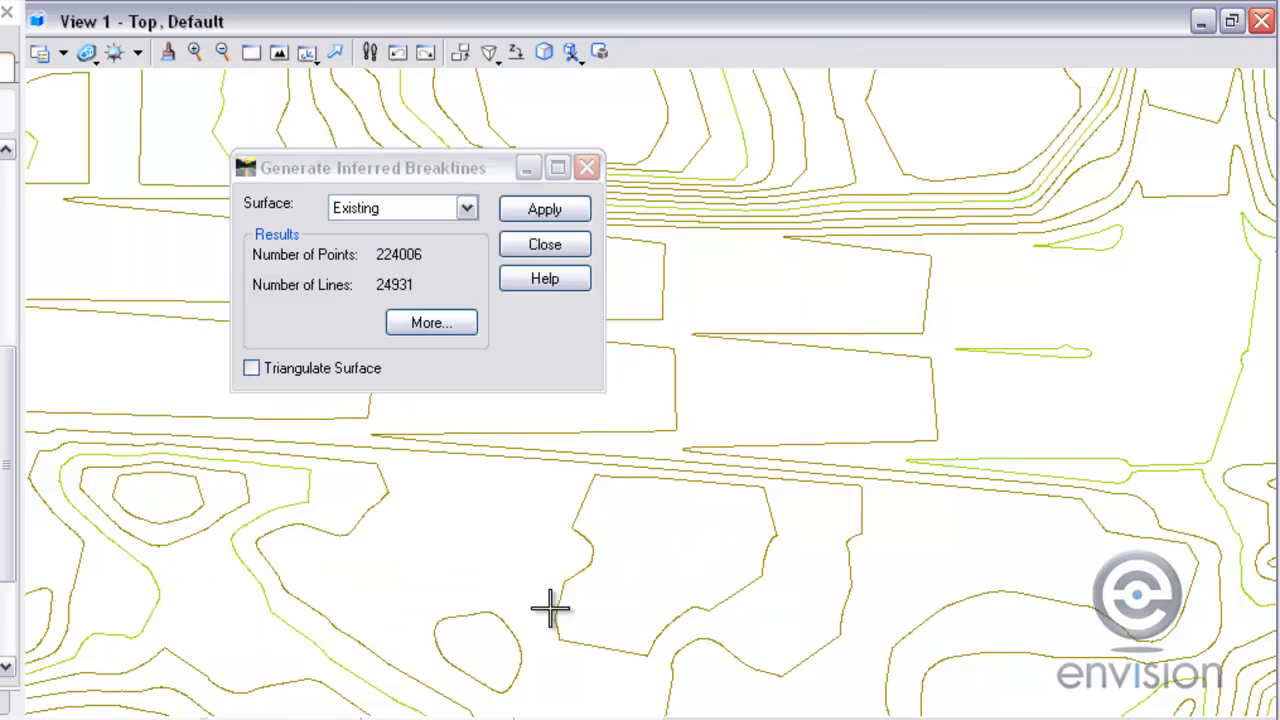
click(544, 244)
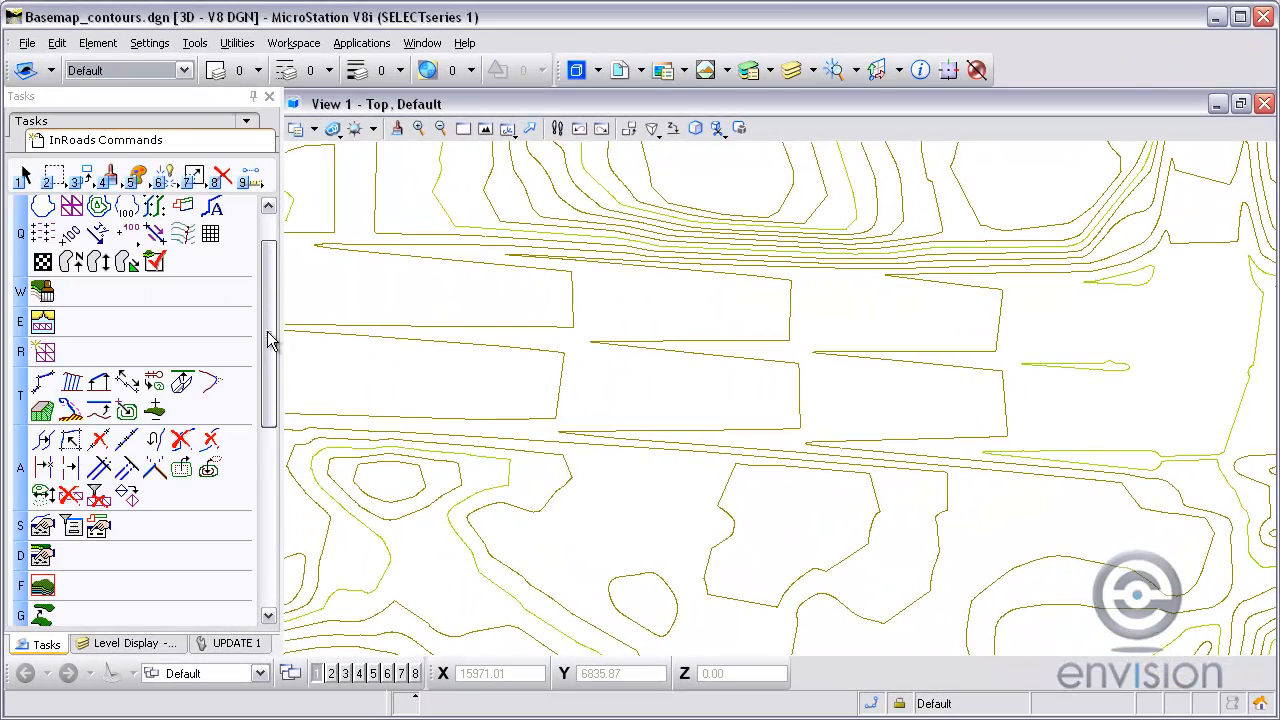
mouse_move(44, 352)
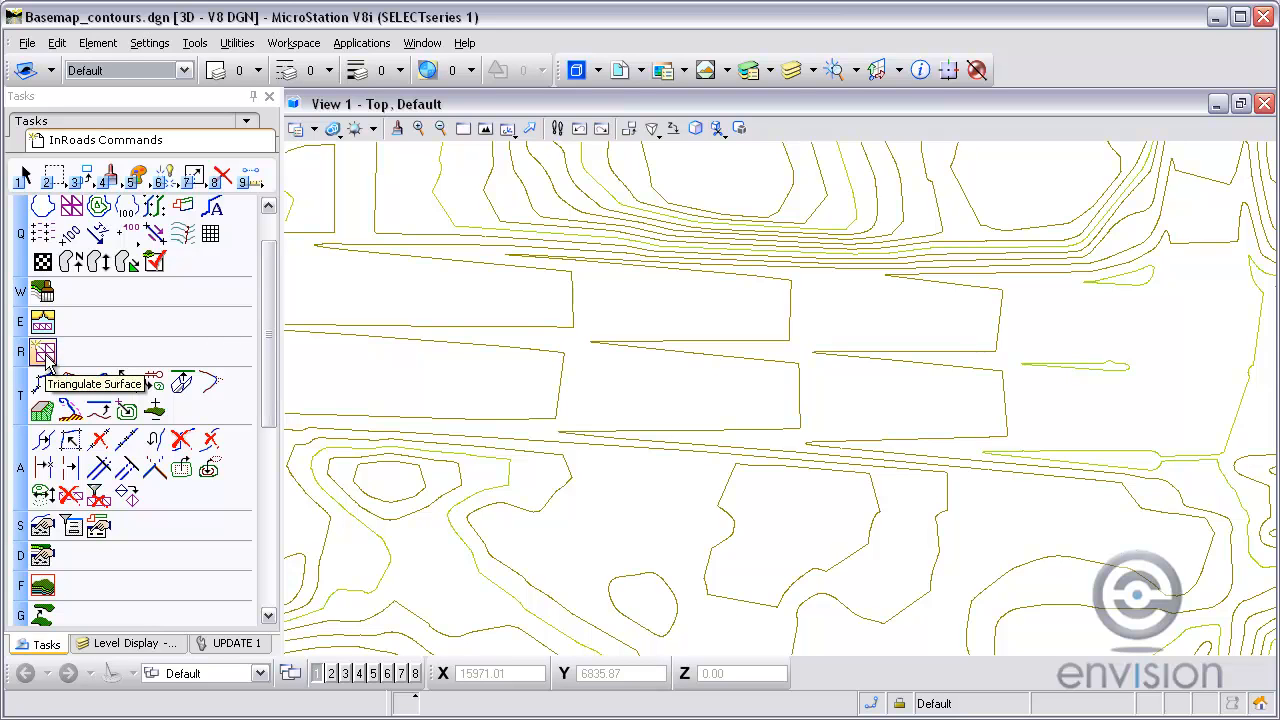
Retriangulate Existing to 402915 points and 580453 triangles, then close the dialog
click(44, 352)
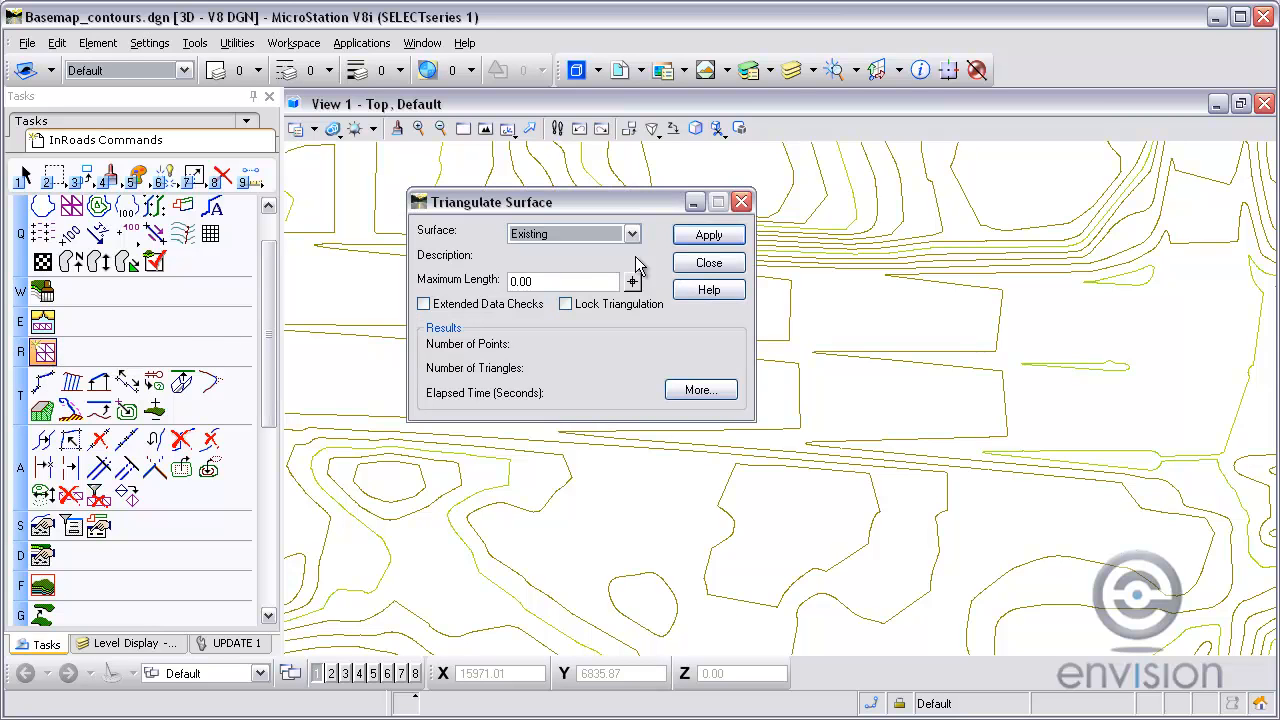
click(708, 234)
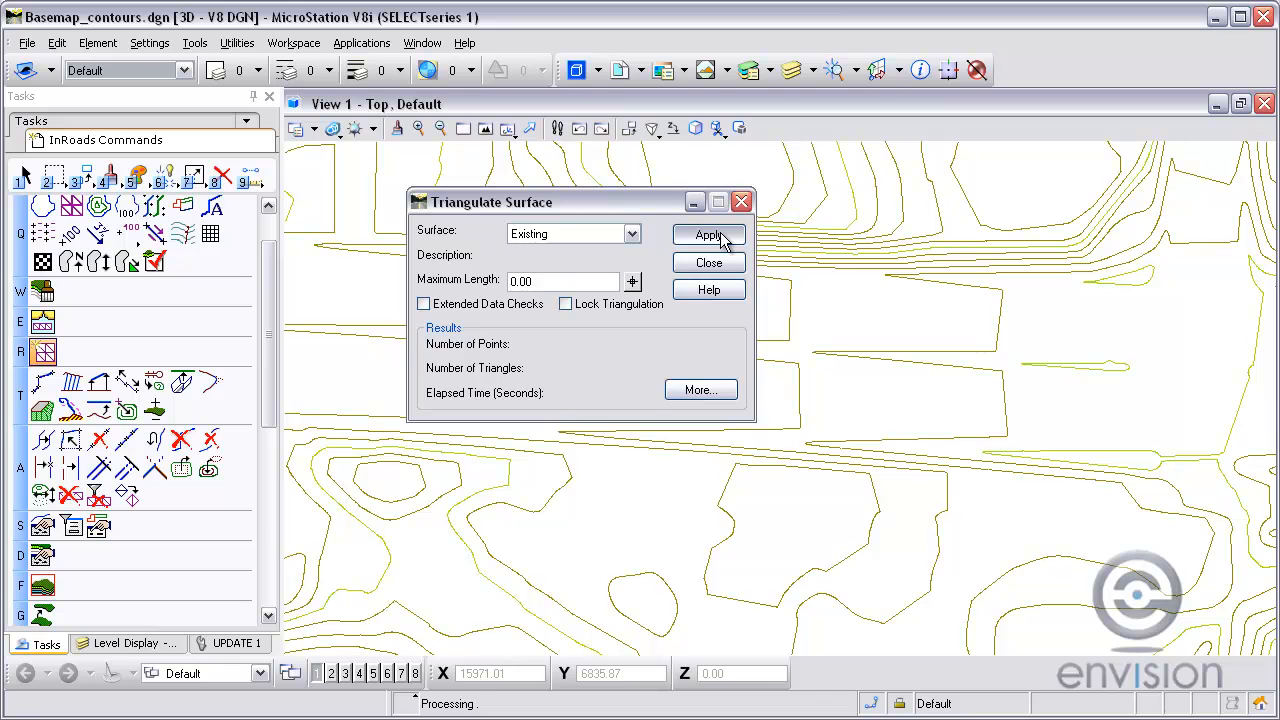
click(708, 234)
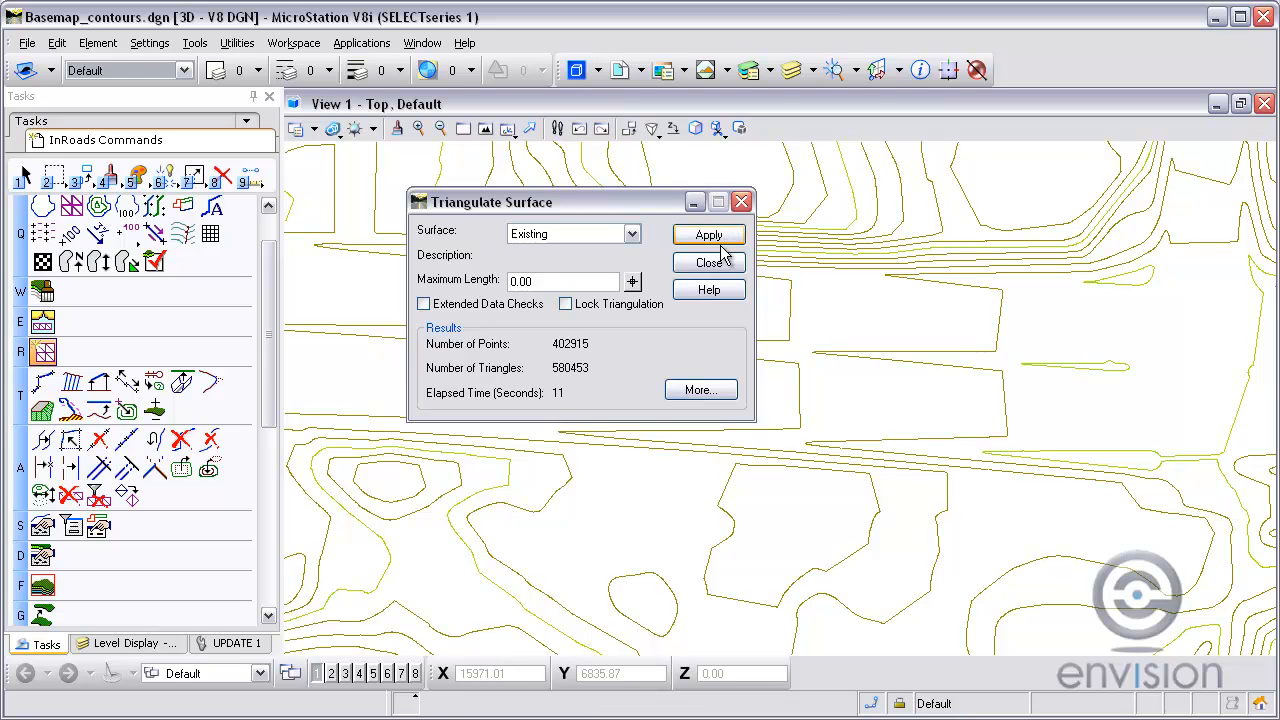
click(708, 262)
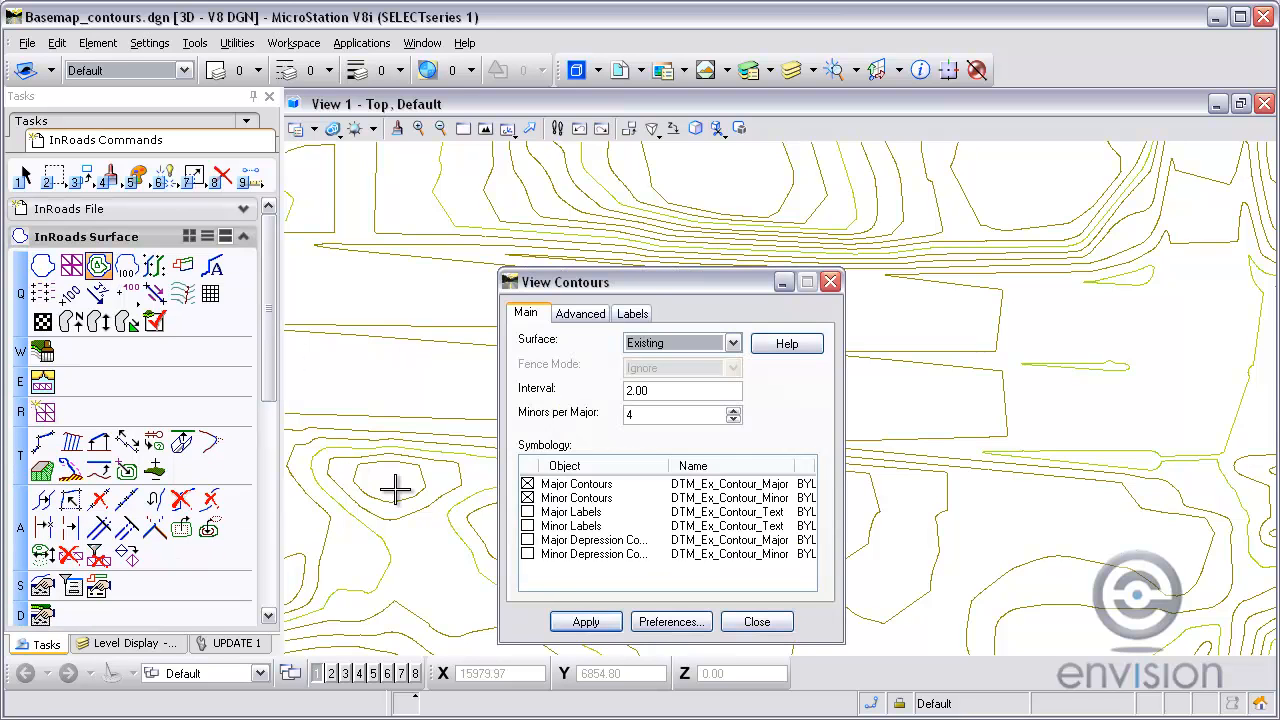
Redraw the denser surface contours and bring up the References list with Contours.dwg
click(584, 620)
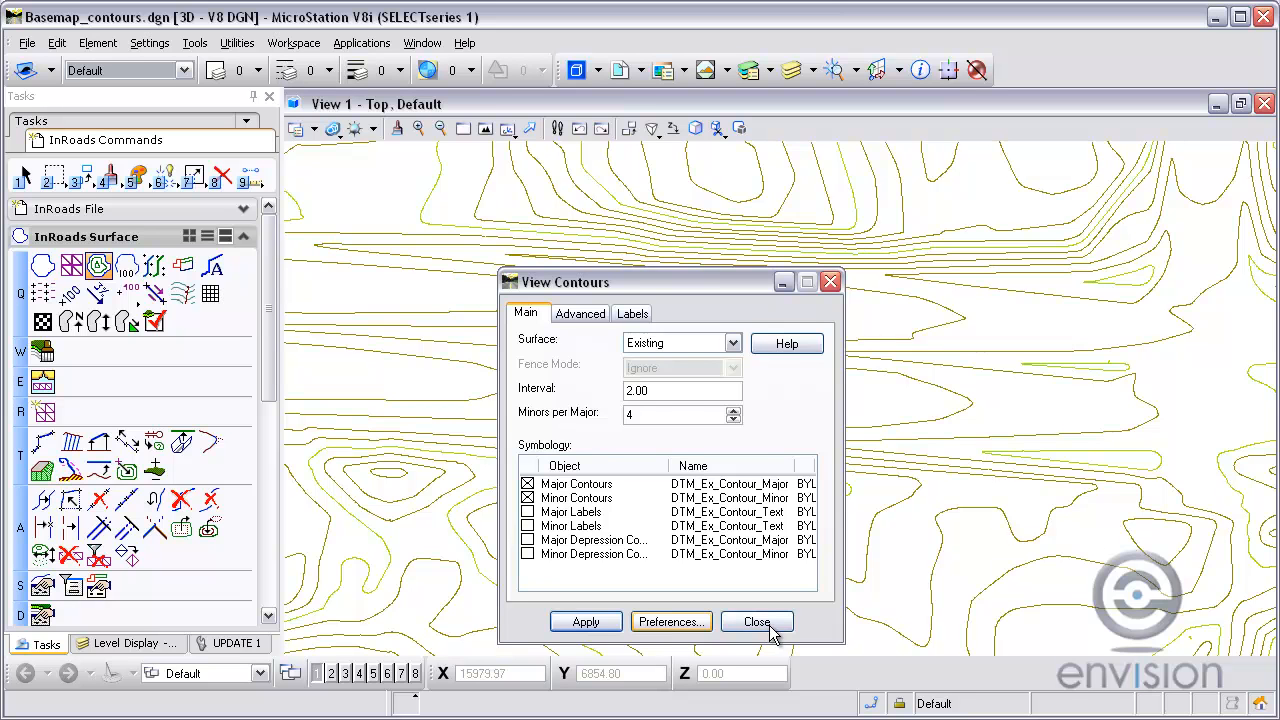
click(756, 620)
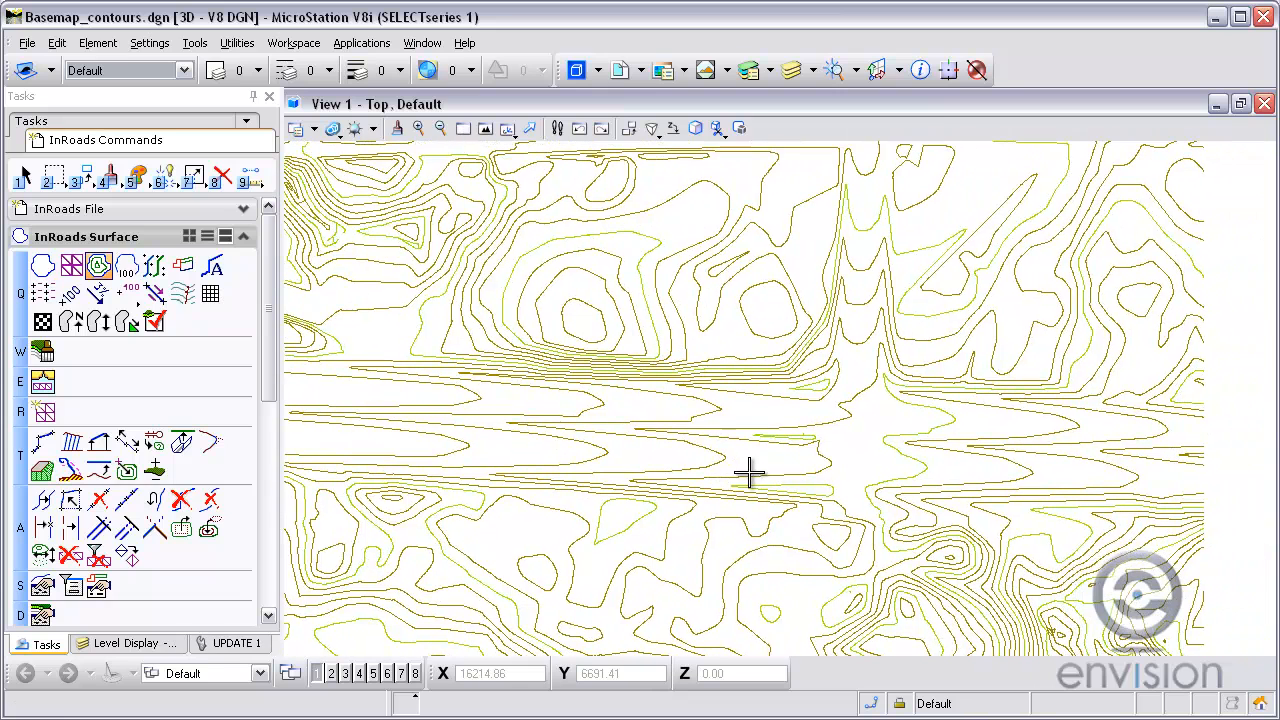
mouse_move(620, 70)
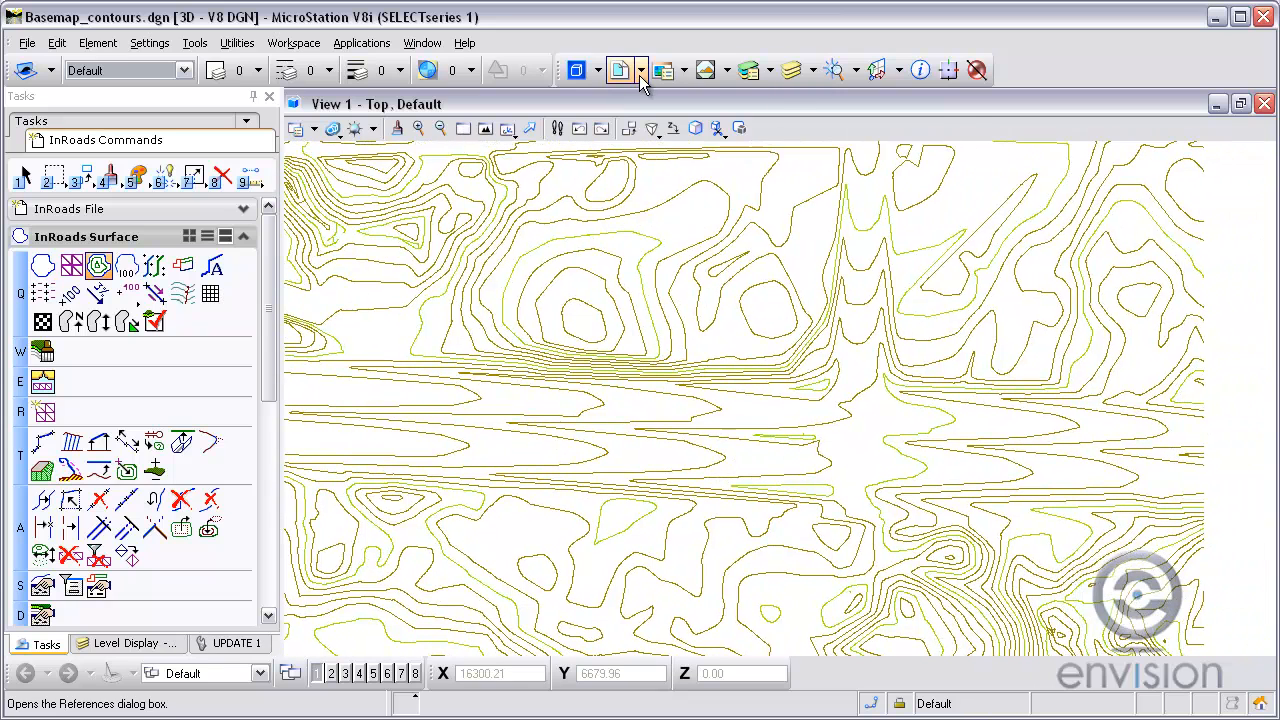
click(620, 70)
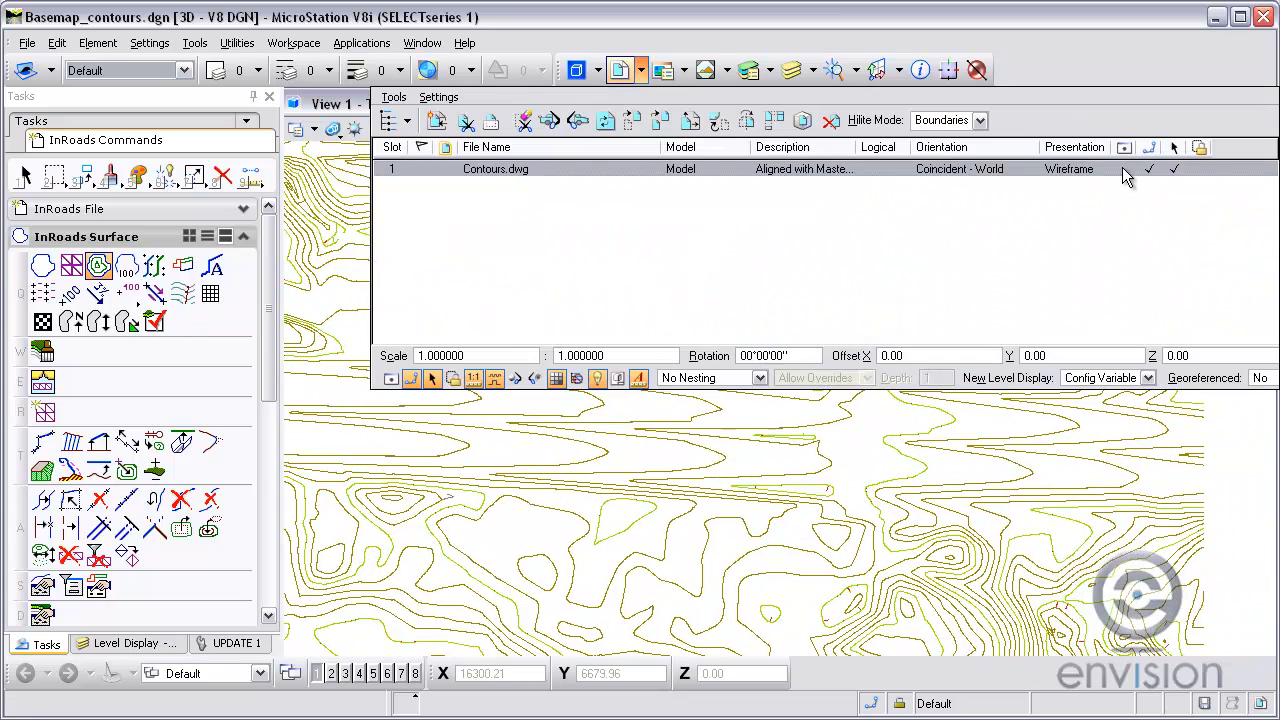